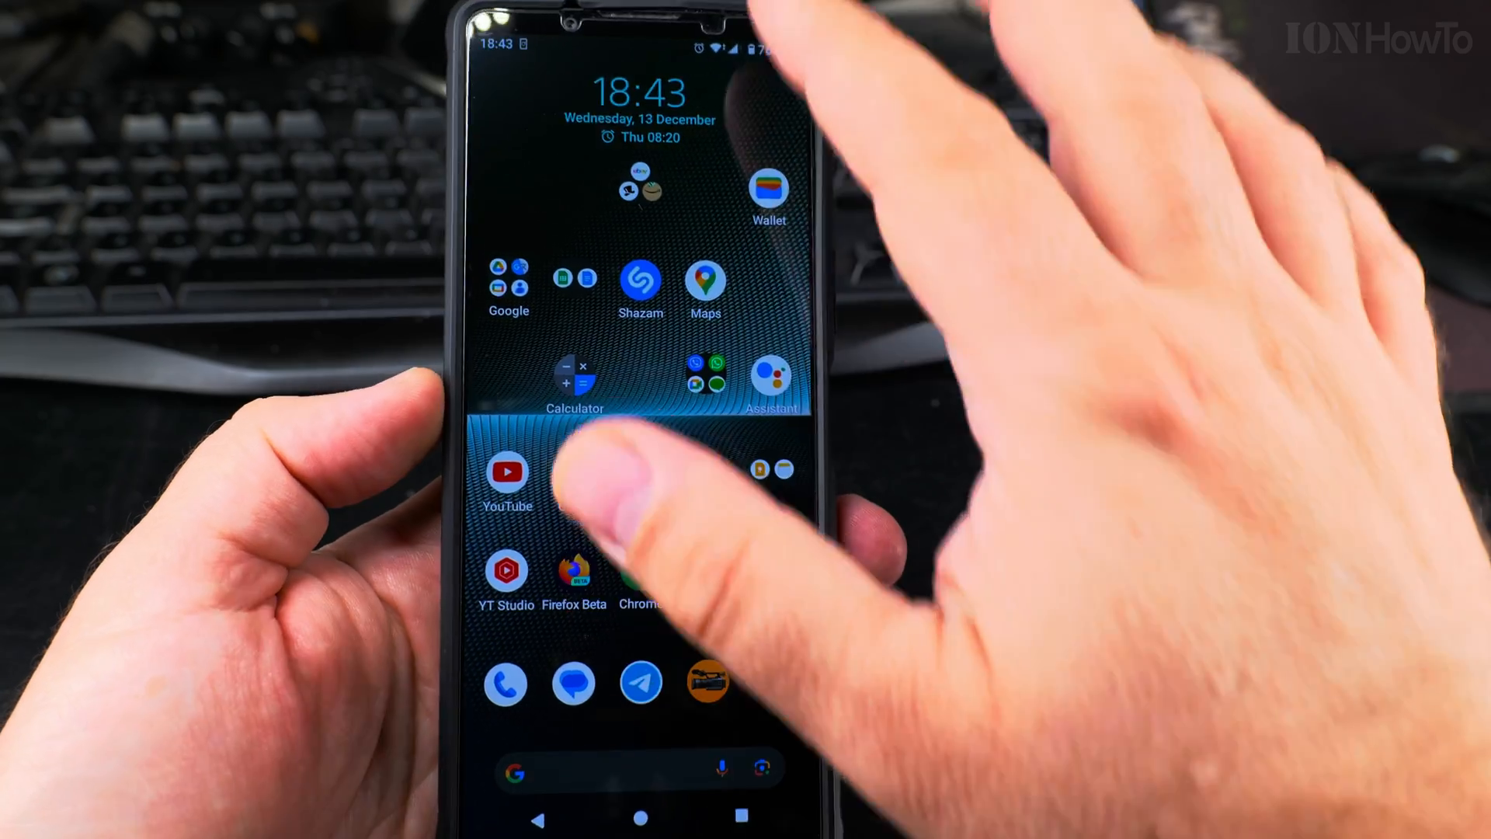
# - Swipe up the home screen to reveal the app drawer and launch Settings
pyautogui.moveTo(637, 57); pyautogui.dragTo(637, 475)
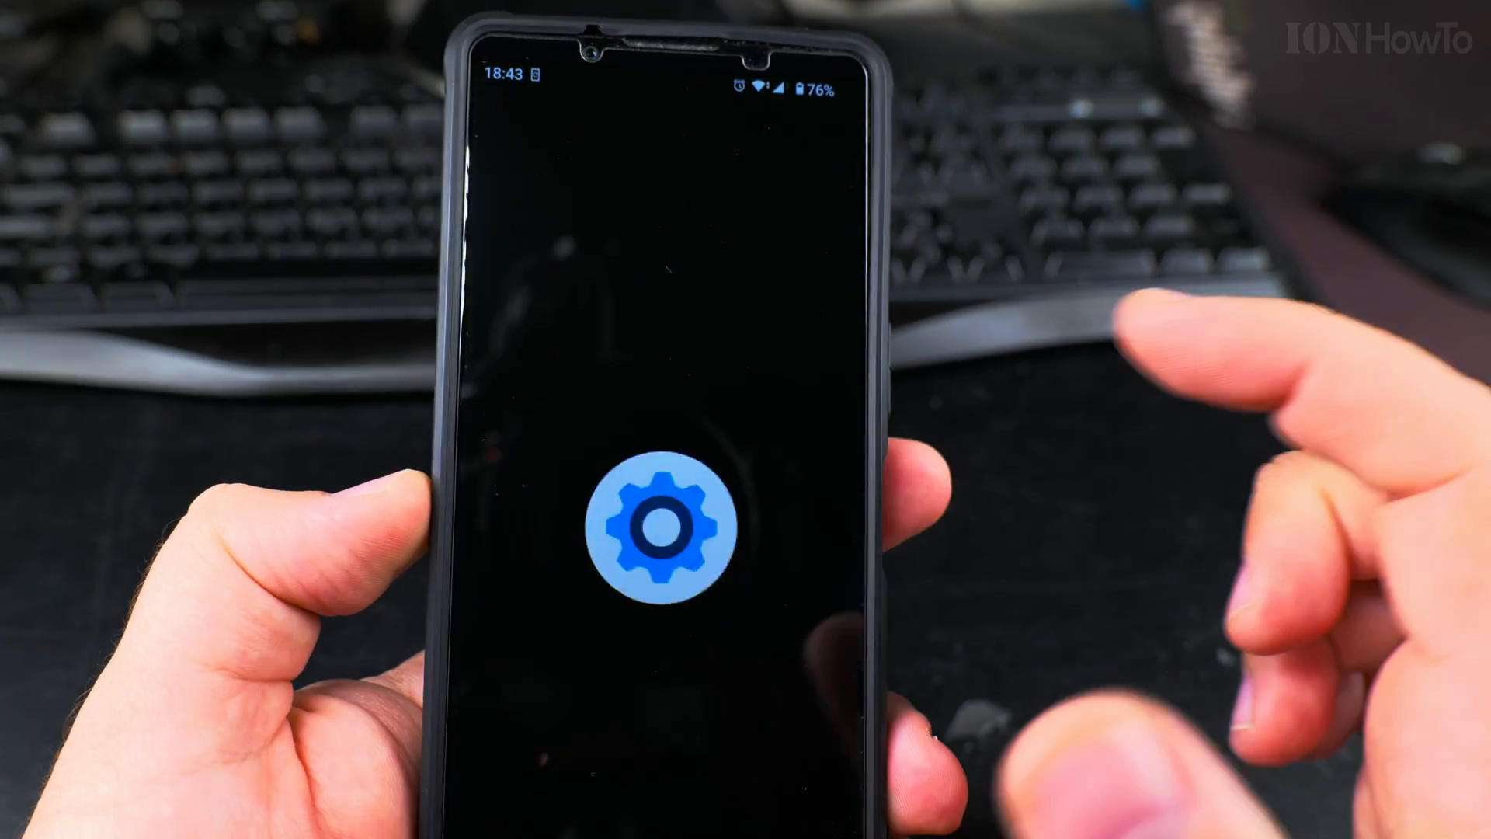
# - Reach System > Software update, showing version 67.1.A.2.182 (502.4 MB) ready to download
pyautogui.click(658, 514)
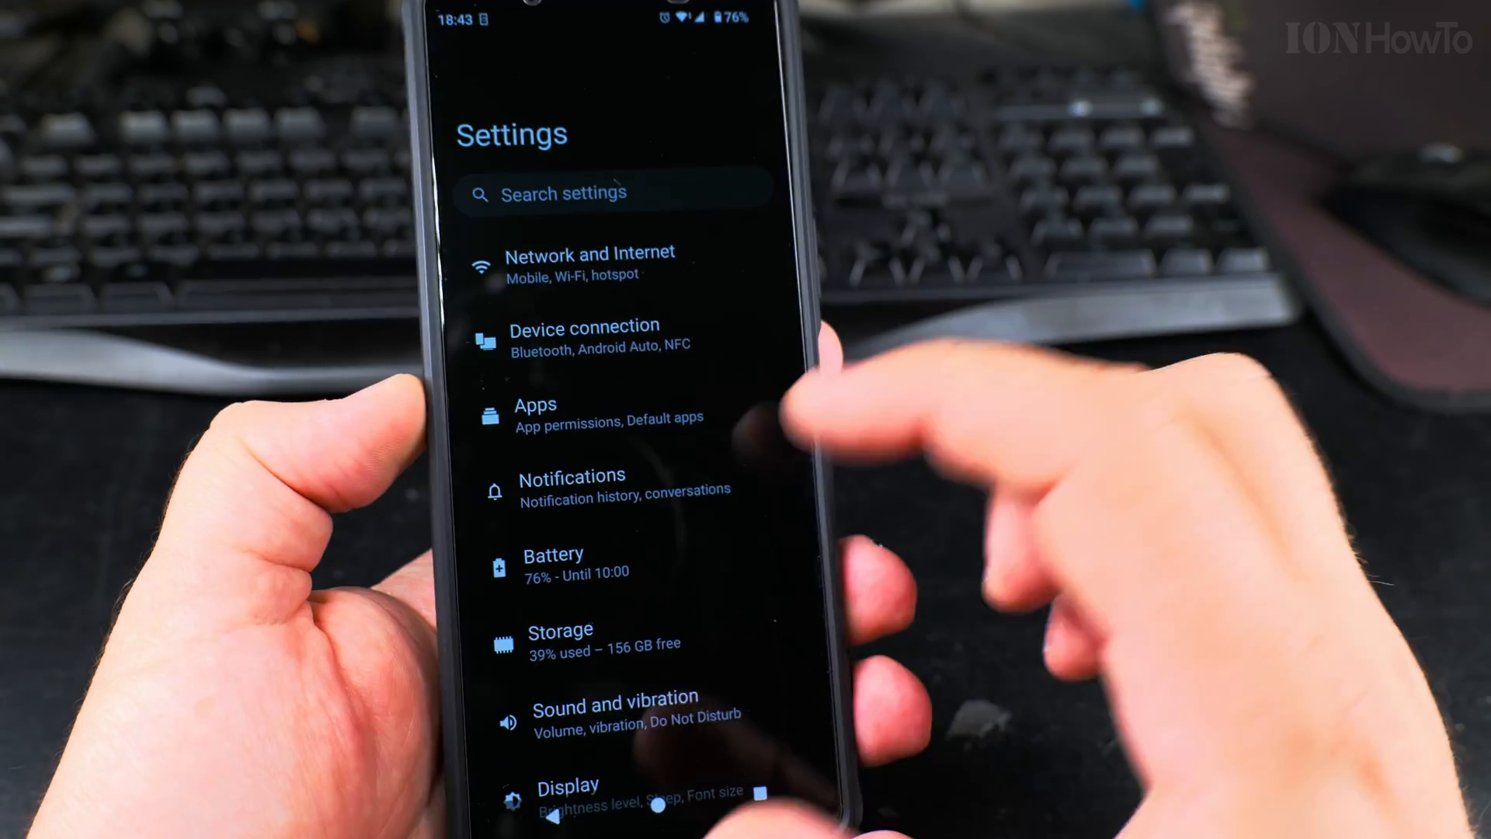
pyautogui.scroll(-3)
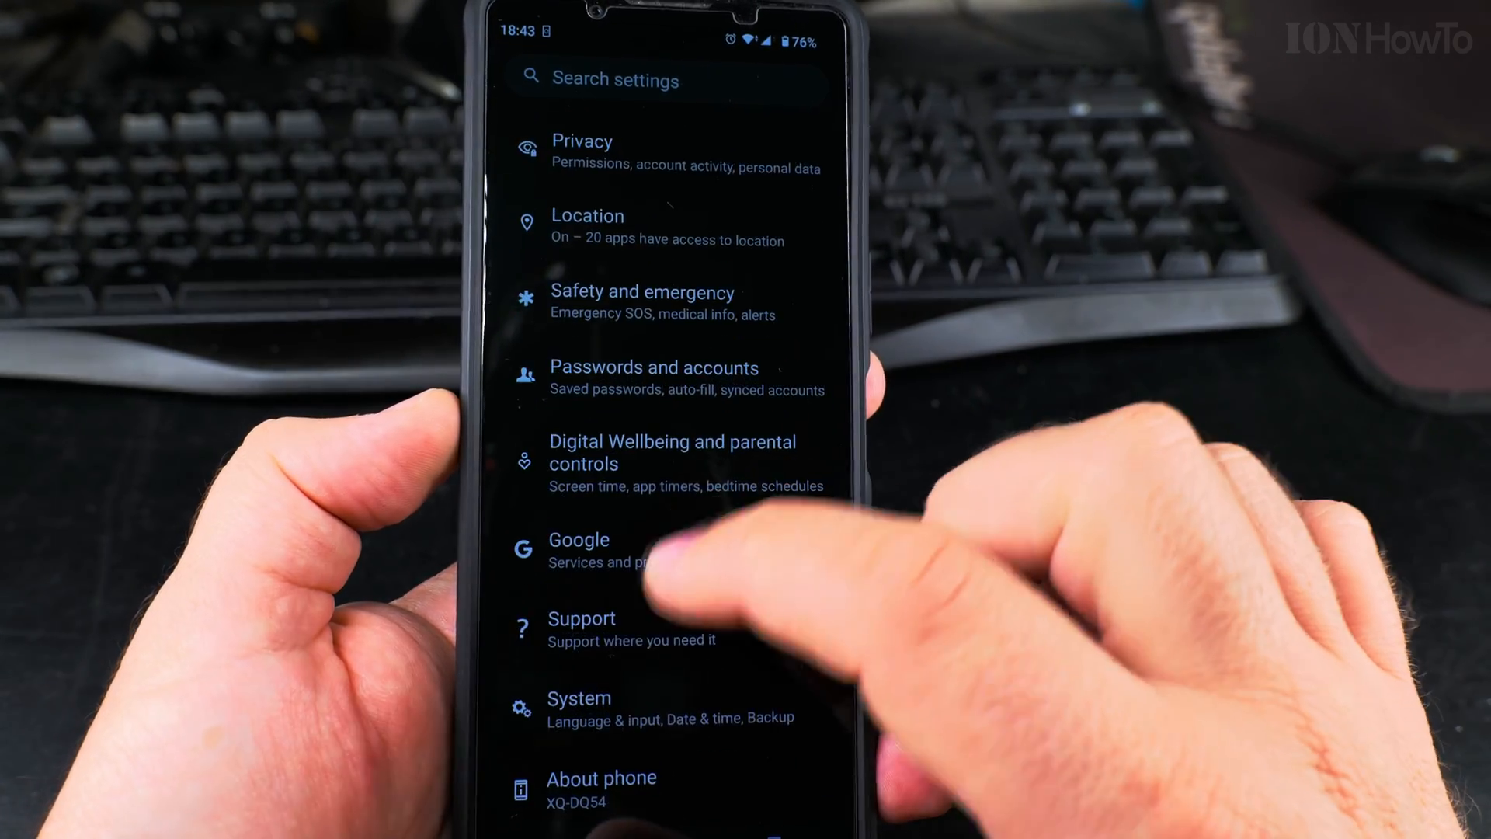
pyautogui.click(579, 697)
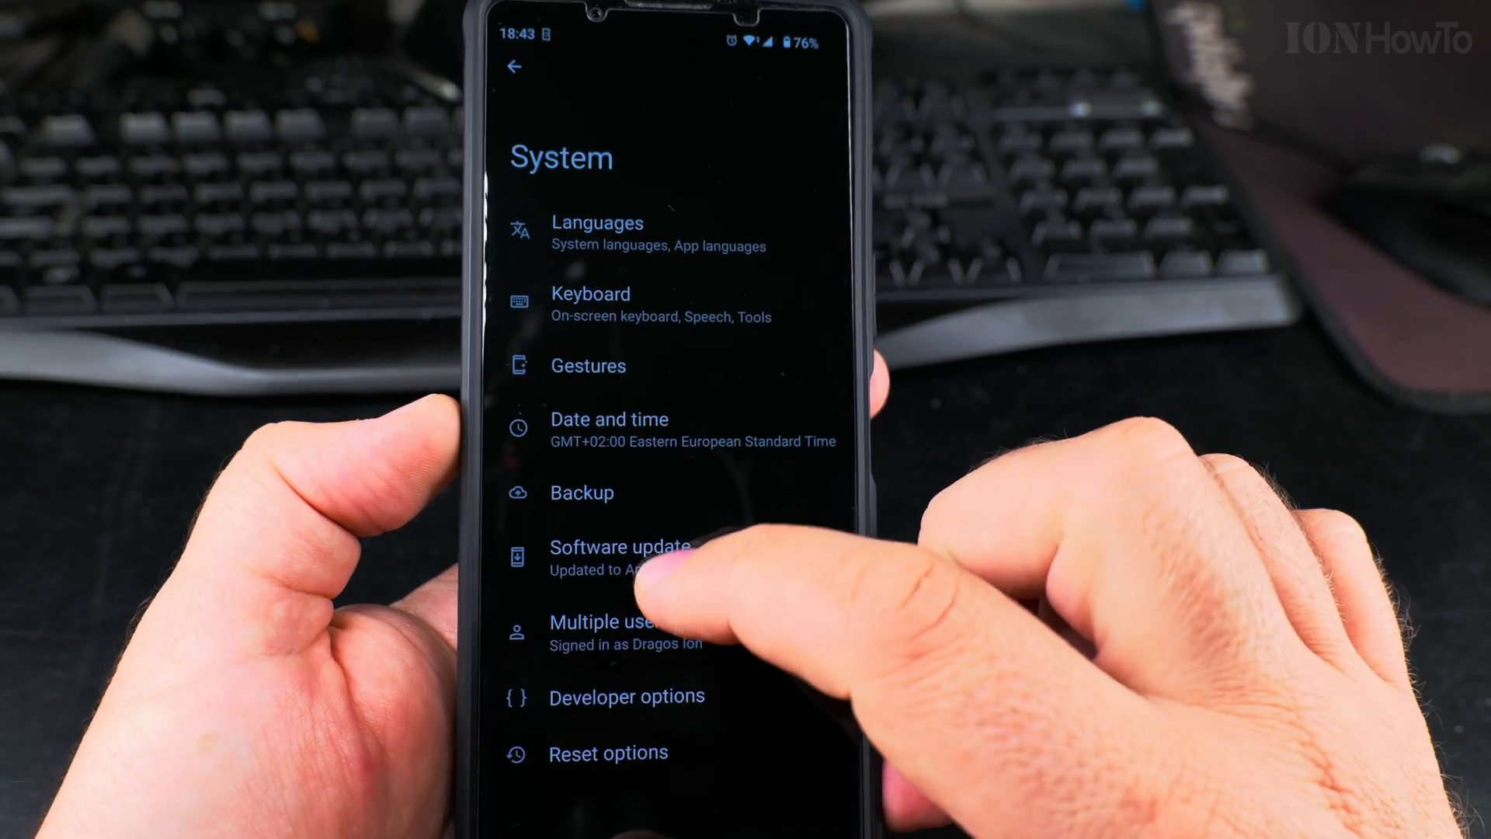
pyautogui.click(621, 557)
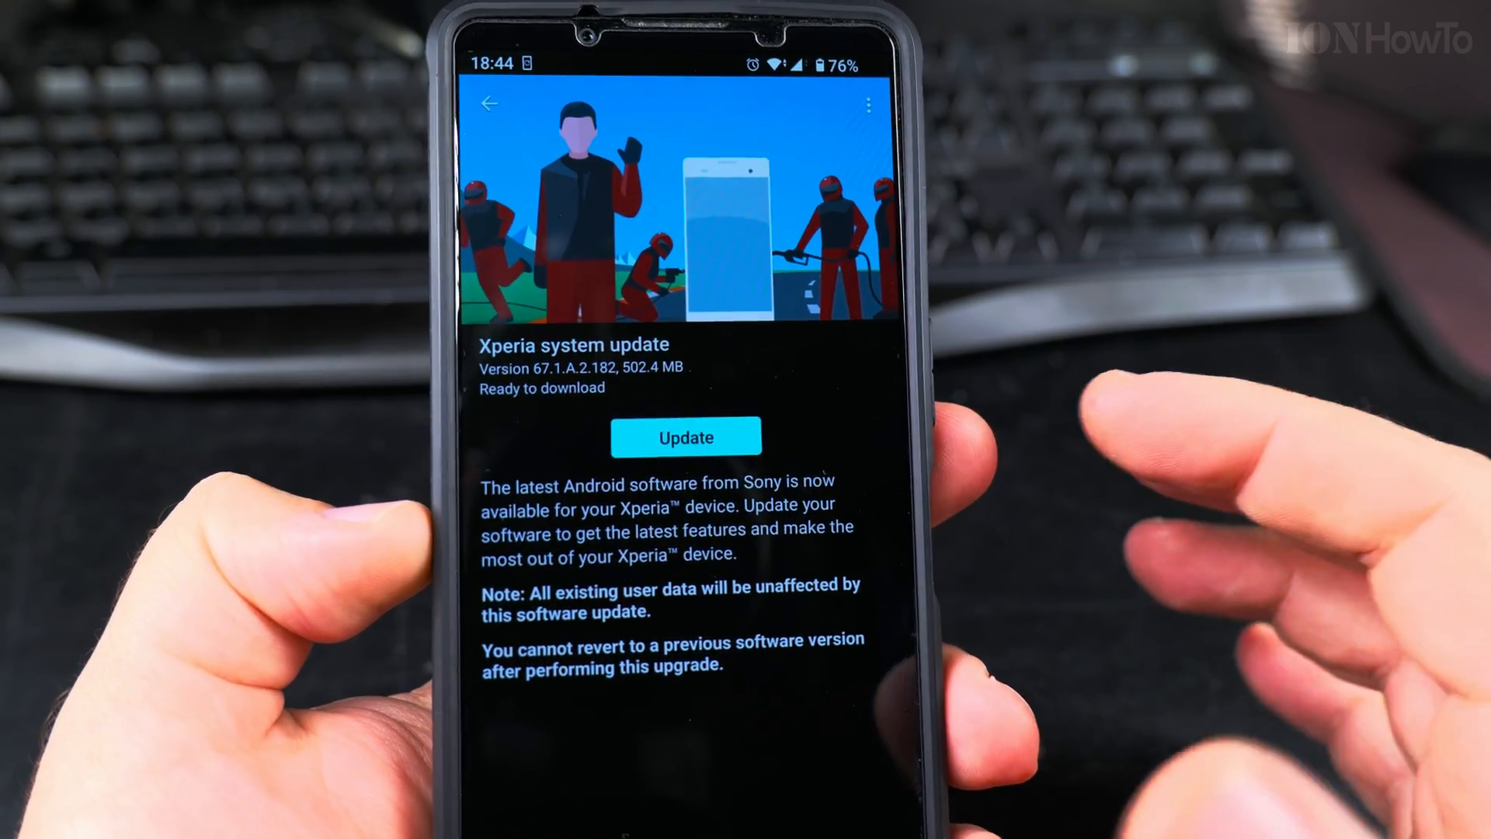
pyautogui.click(684, 436)
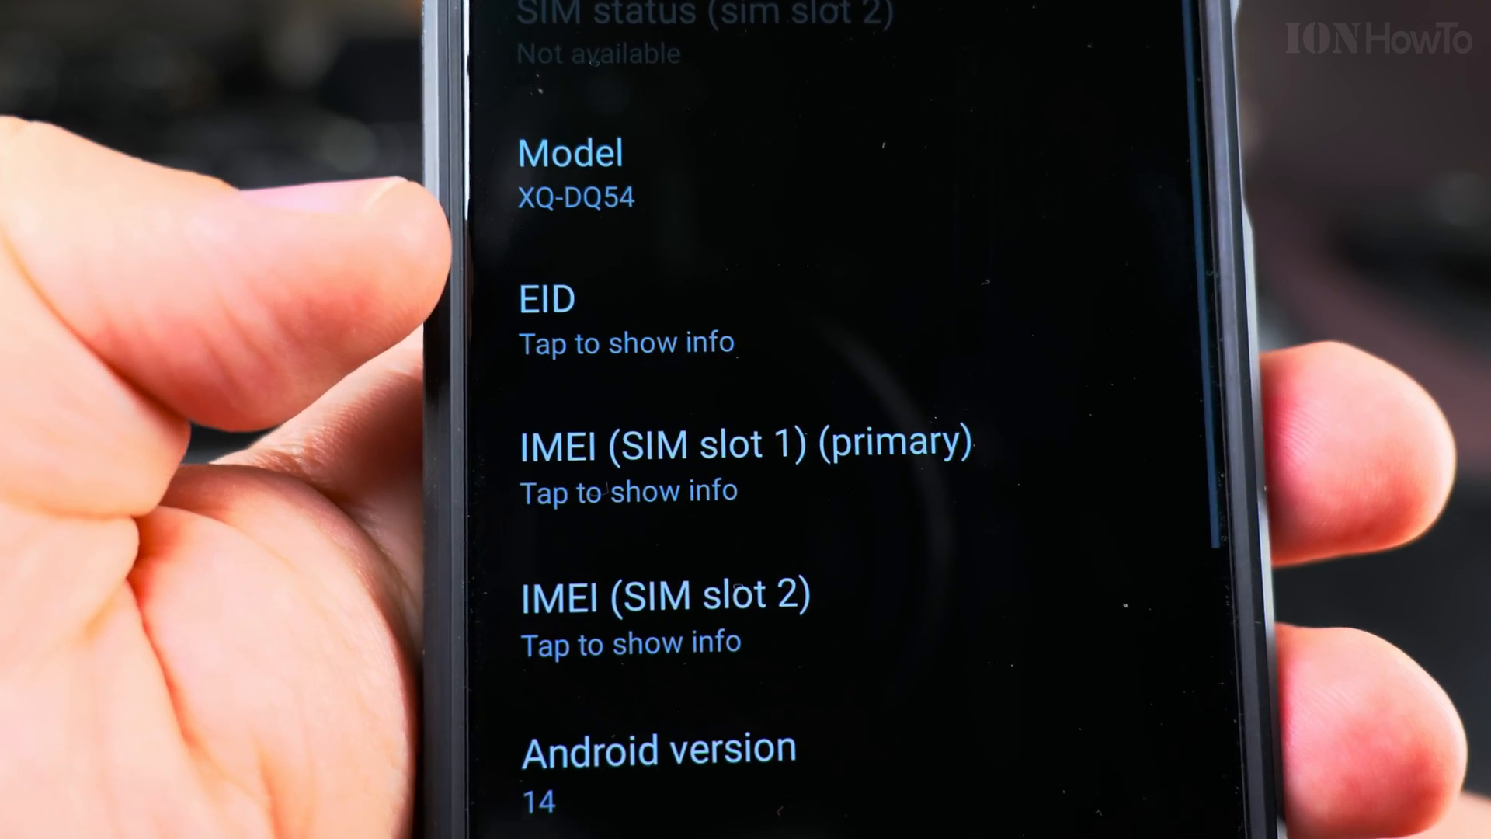
# - Scroll About phone down to the Android version entry reading 14
pyautogui.scroll(-3)
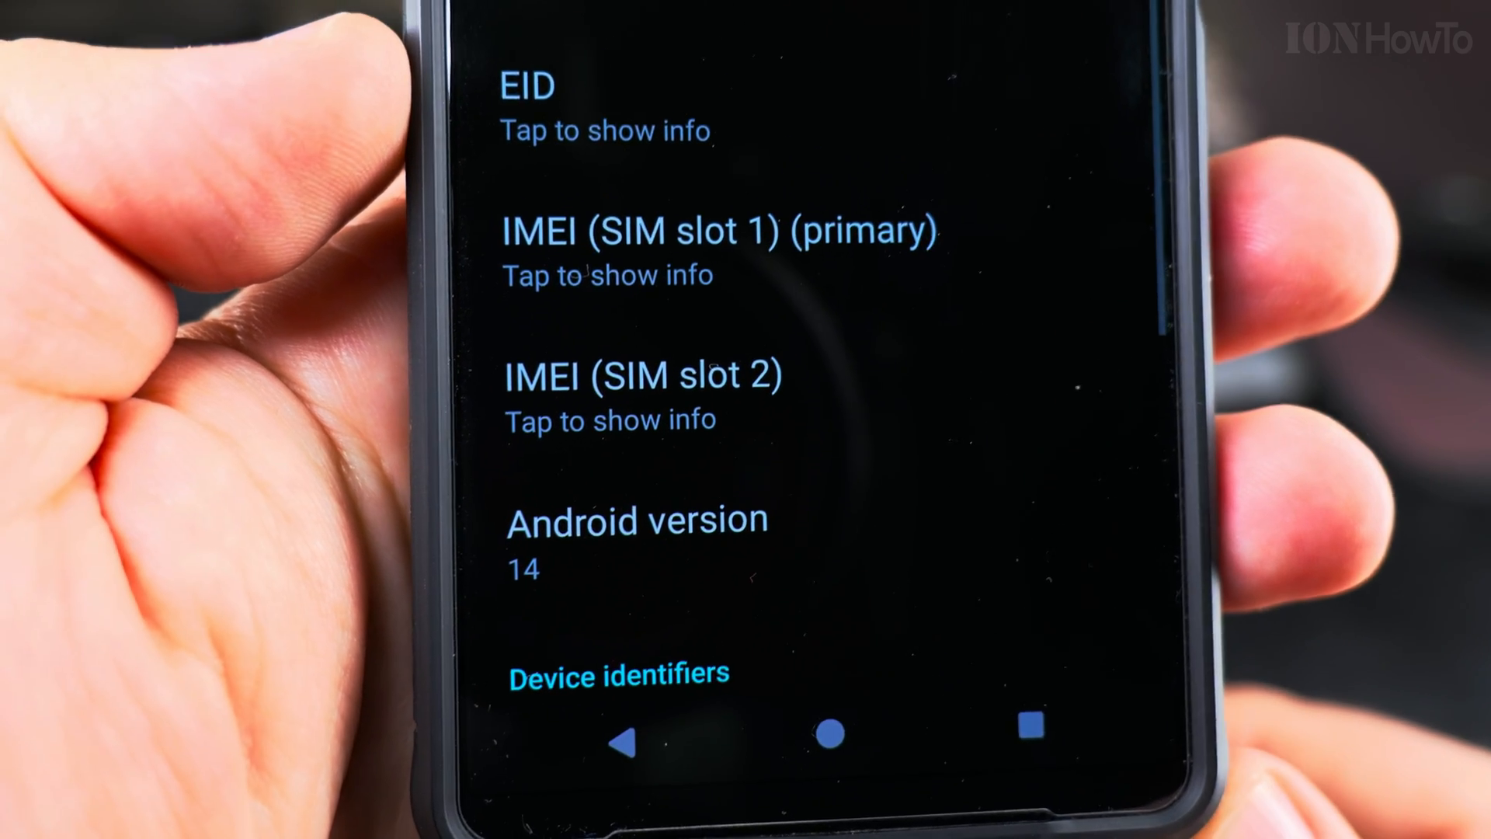
pyautogui.scroll(-3)
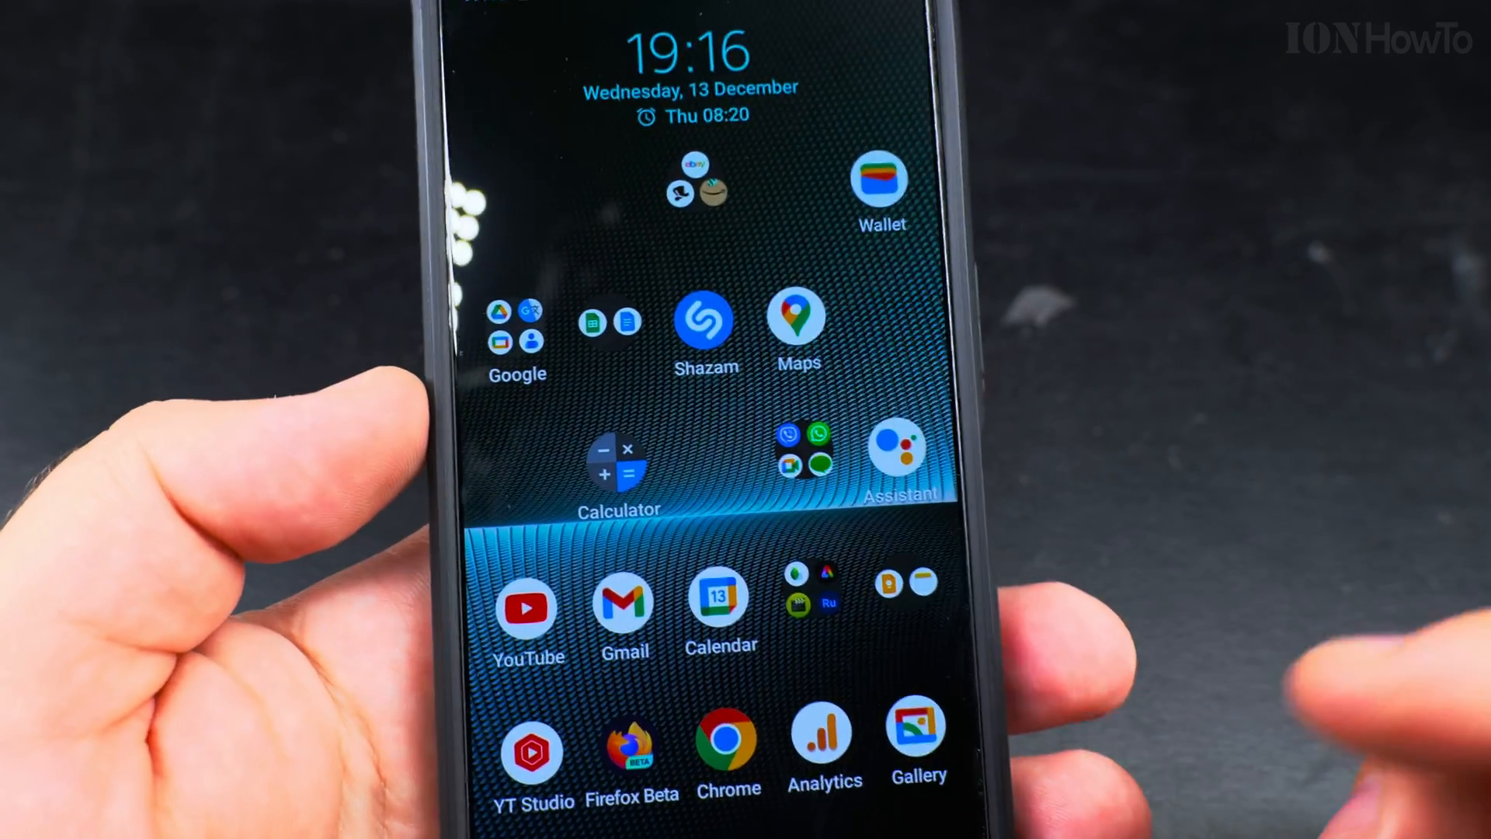
# - Pull down the notification shade and open the installing Xperia system update notification
pyautogui.moveTo(692, 18); pyautogui.dragTo(693, 380)
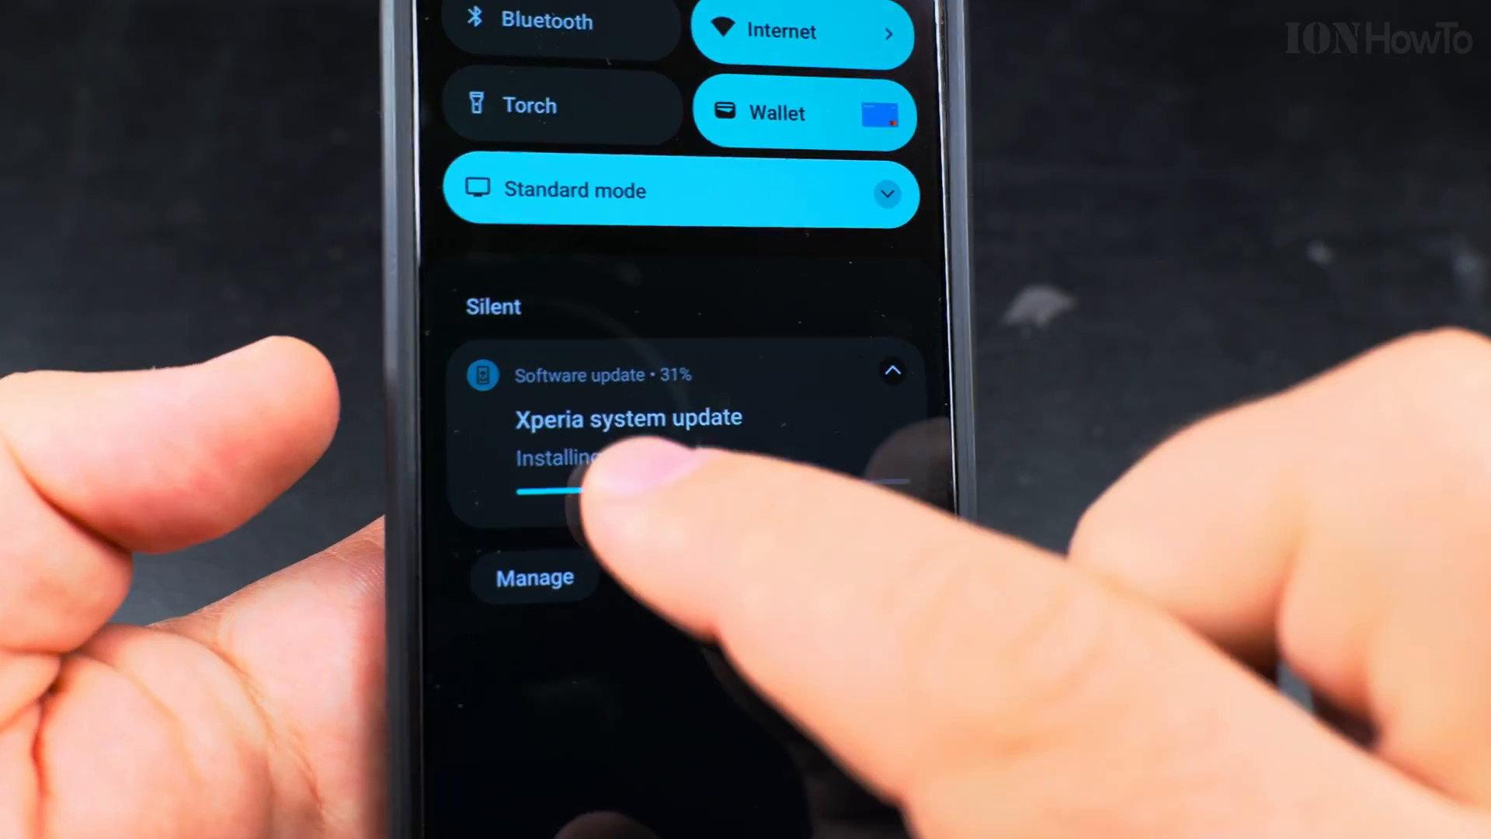
pyautogui.click(628, 418)
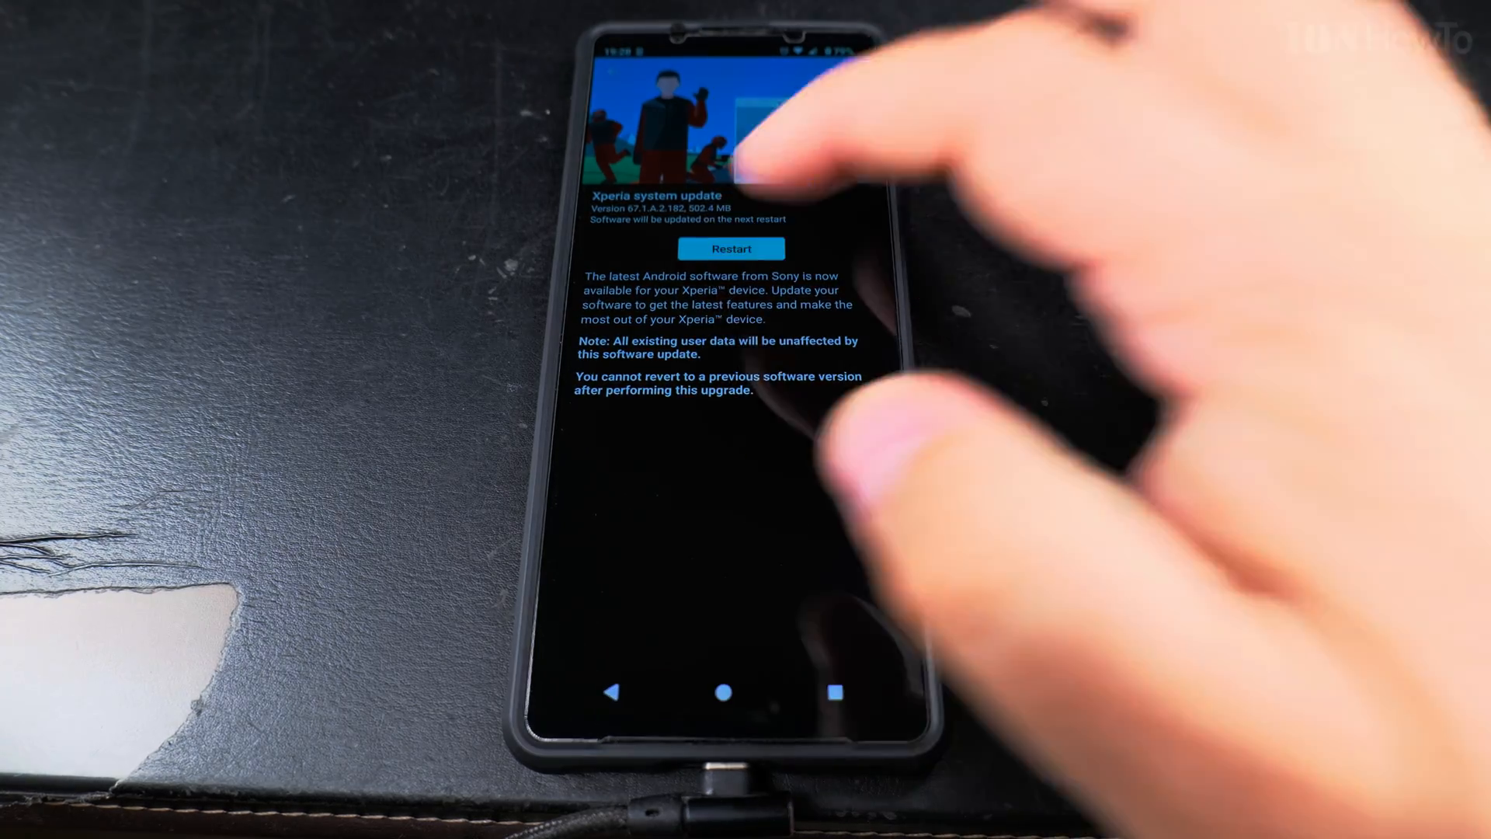
# - Restart the phone from the Xperia system update screen to apply the update
pyautogui.click(730, 249)
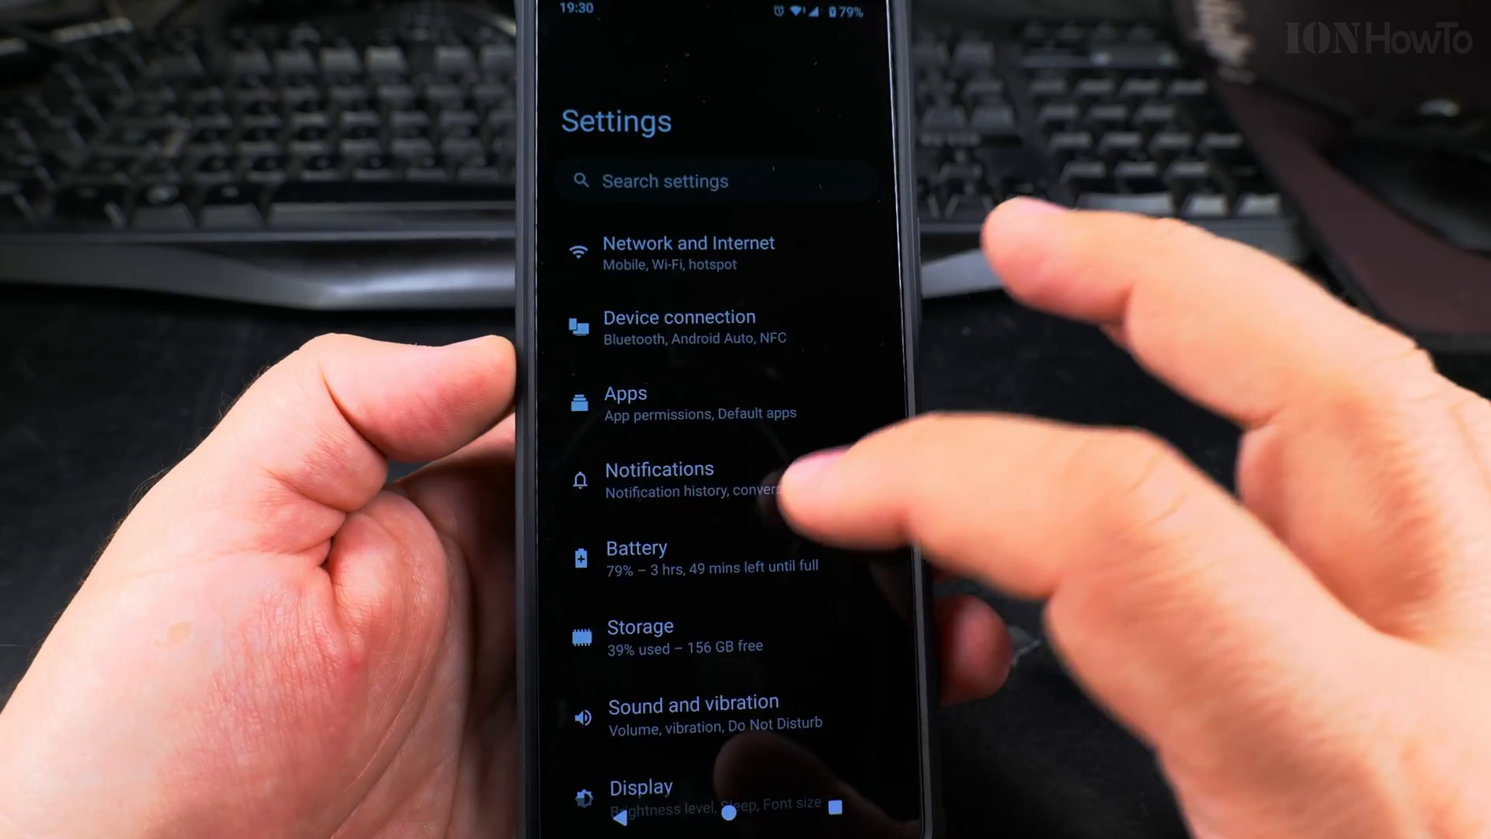
# - Go to System > Software update to see it reported as updated to Android 14
pyautogui.scroll(-3)
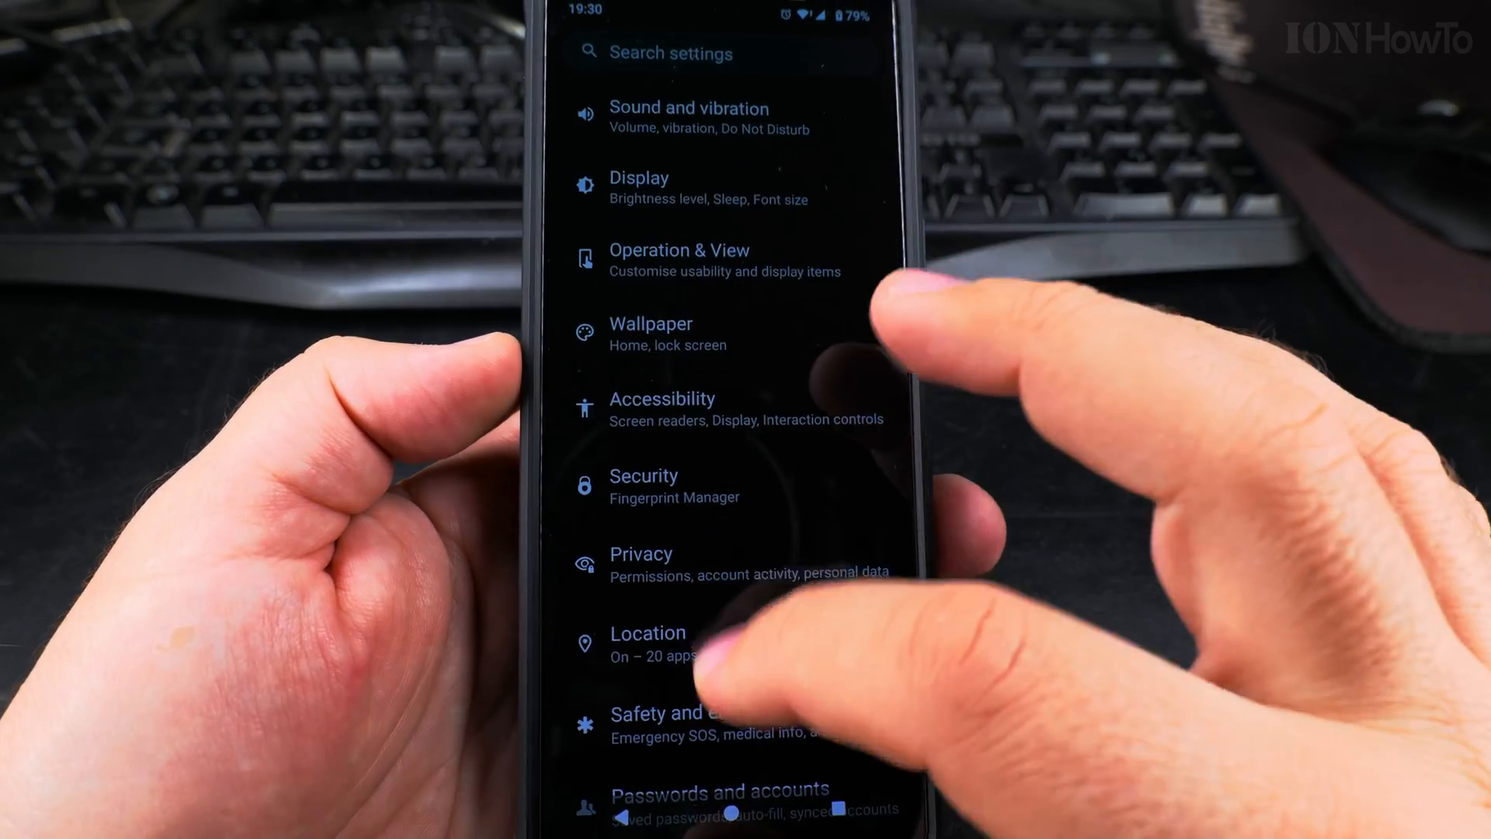
pyautogui.scroll(-3)
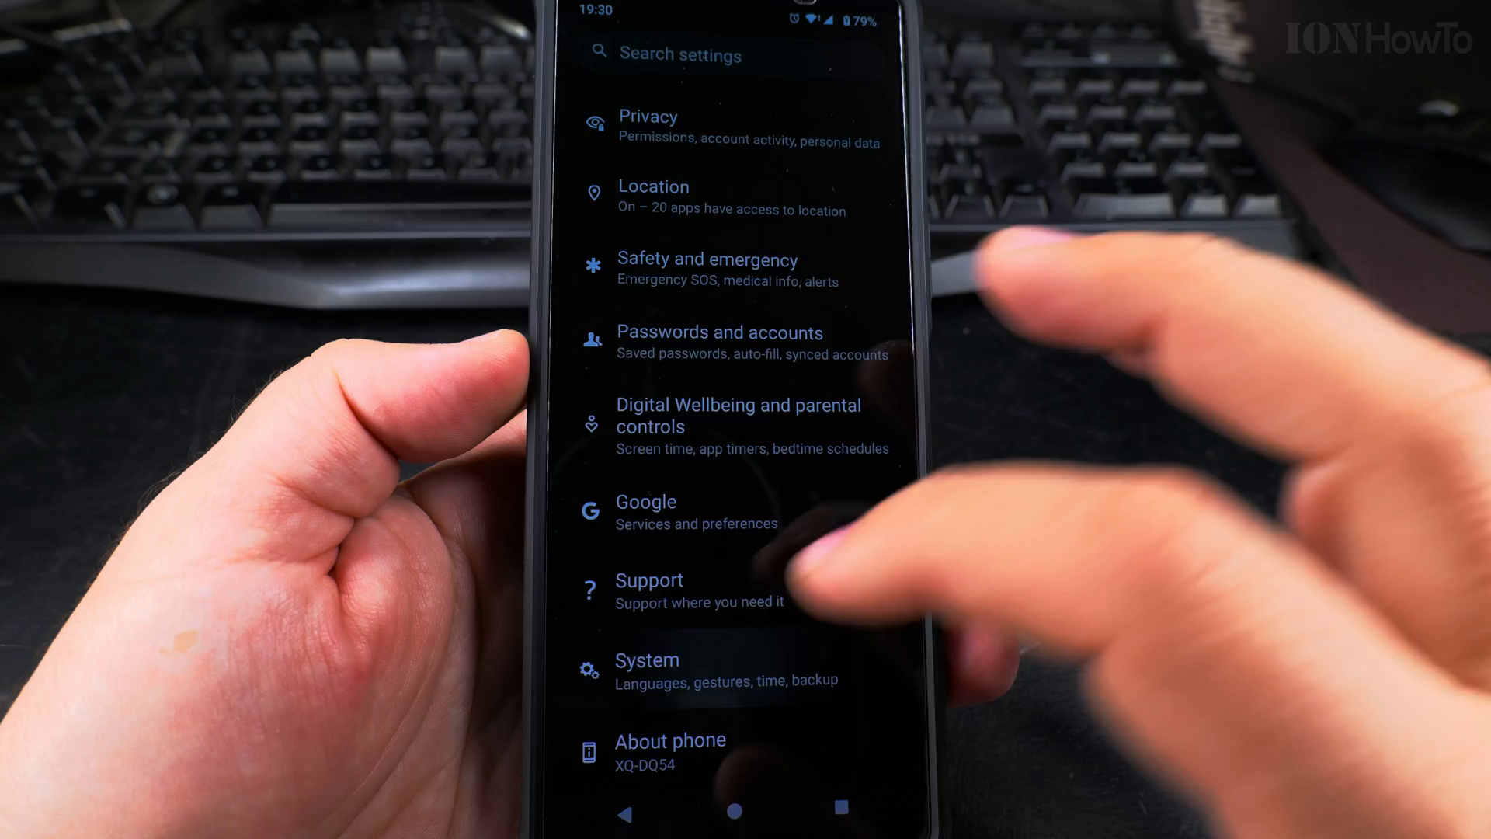
pyautogui.click(648, 660)
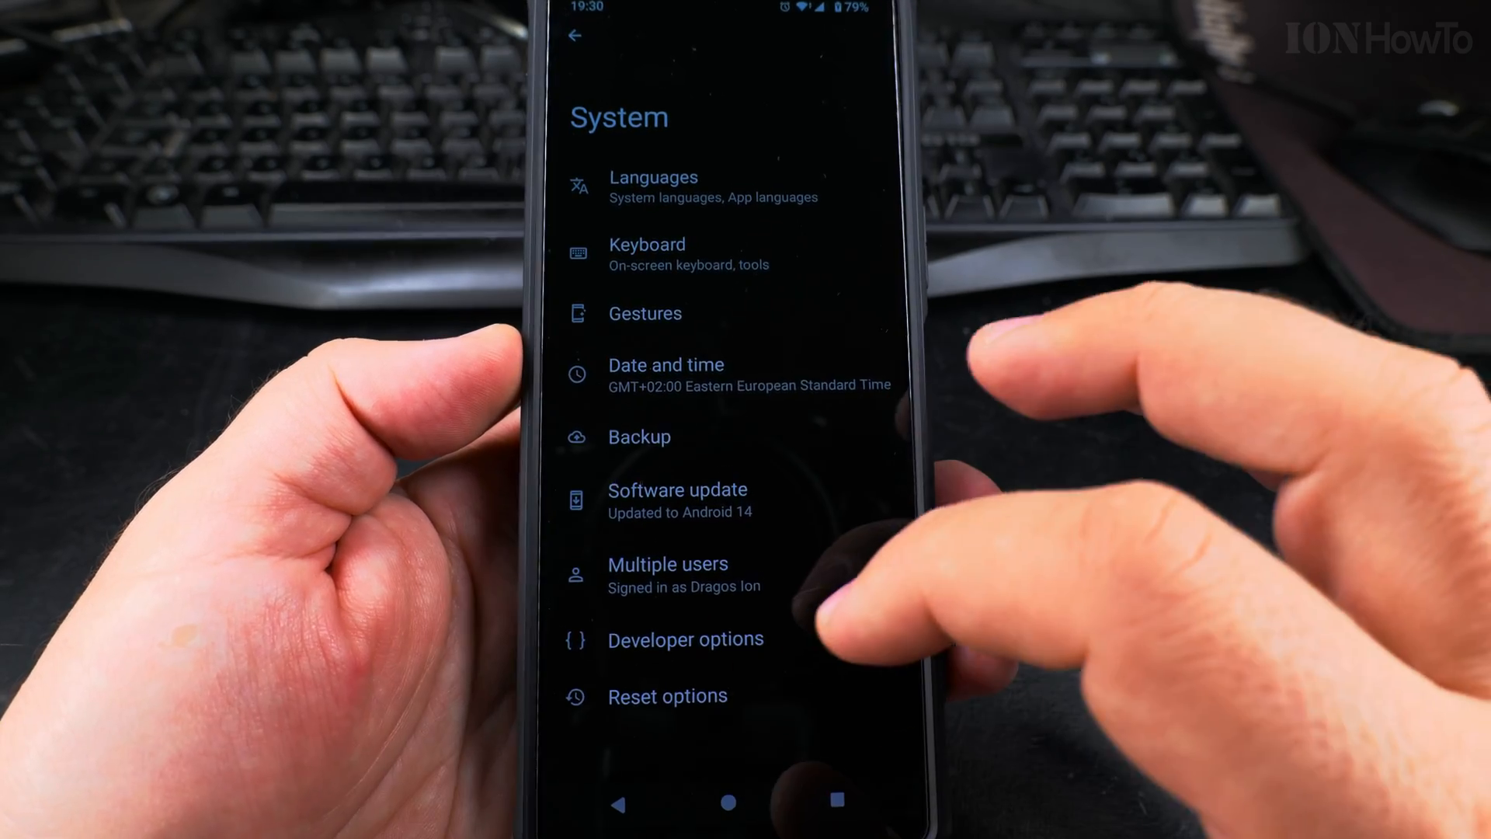
pyautogui.click(677, 491)
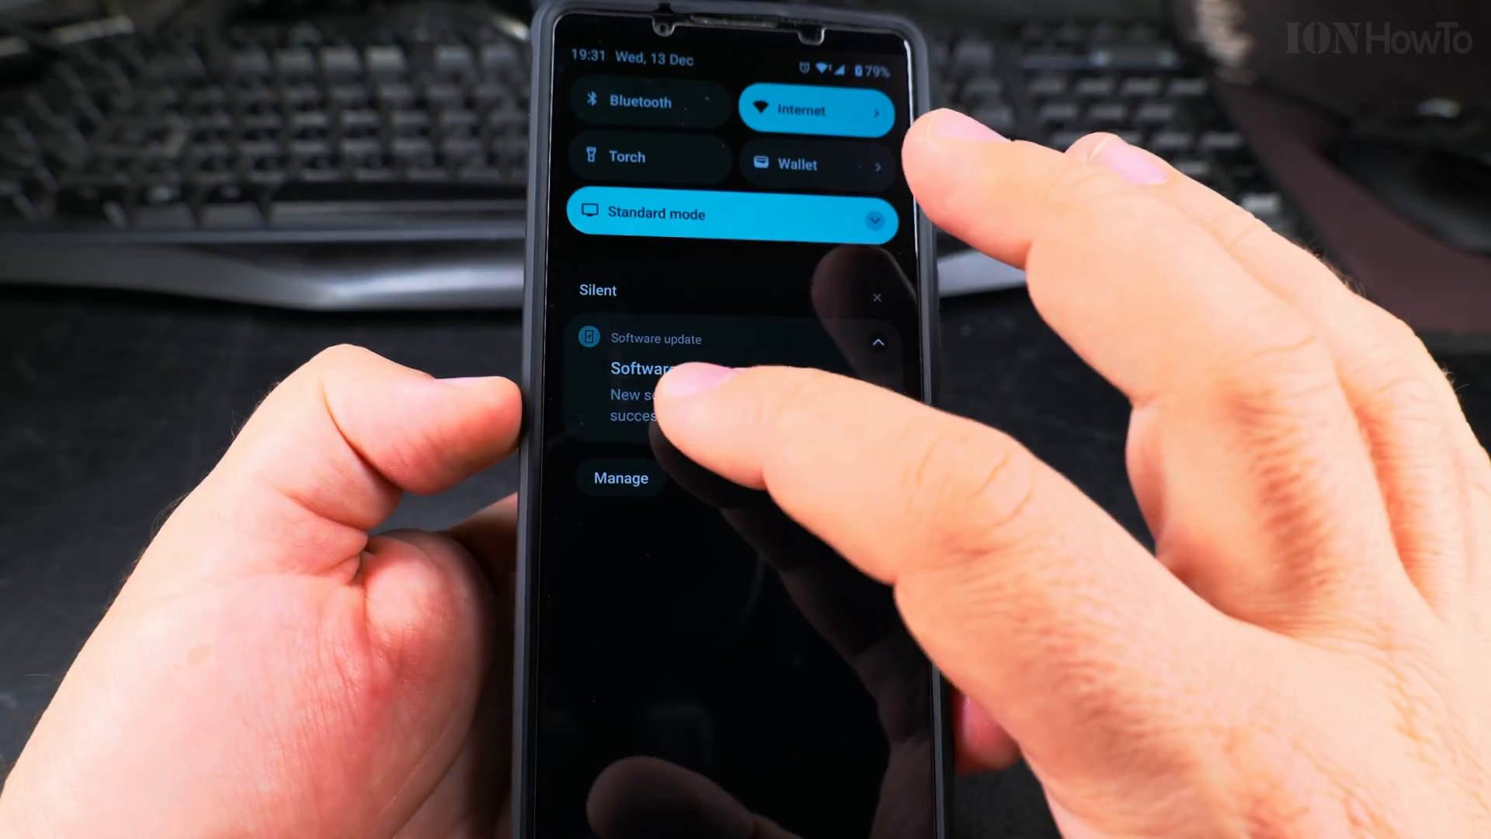
# - Open the update success notification confirming the latest system updates, then return to System
pyautogui.click(666, 380)
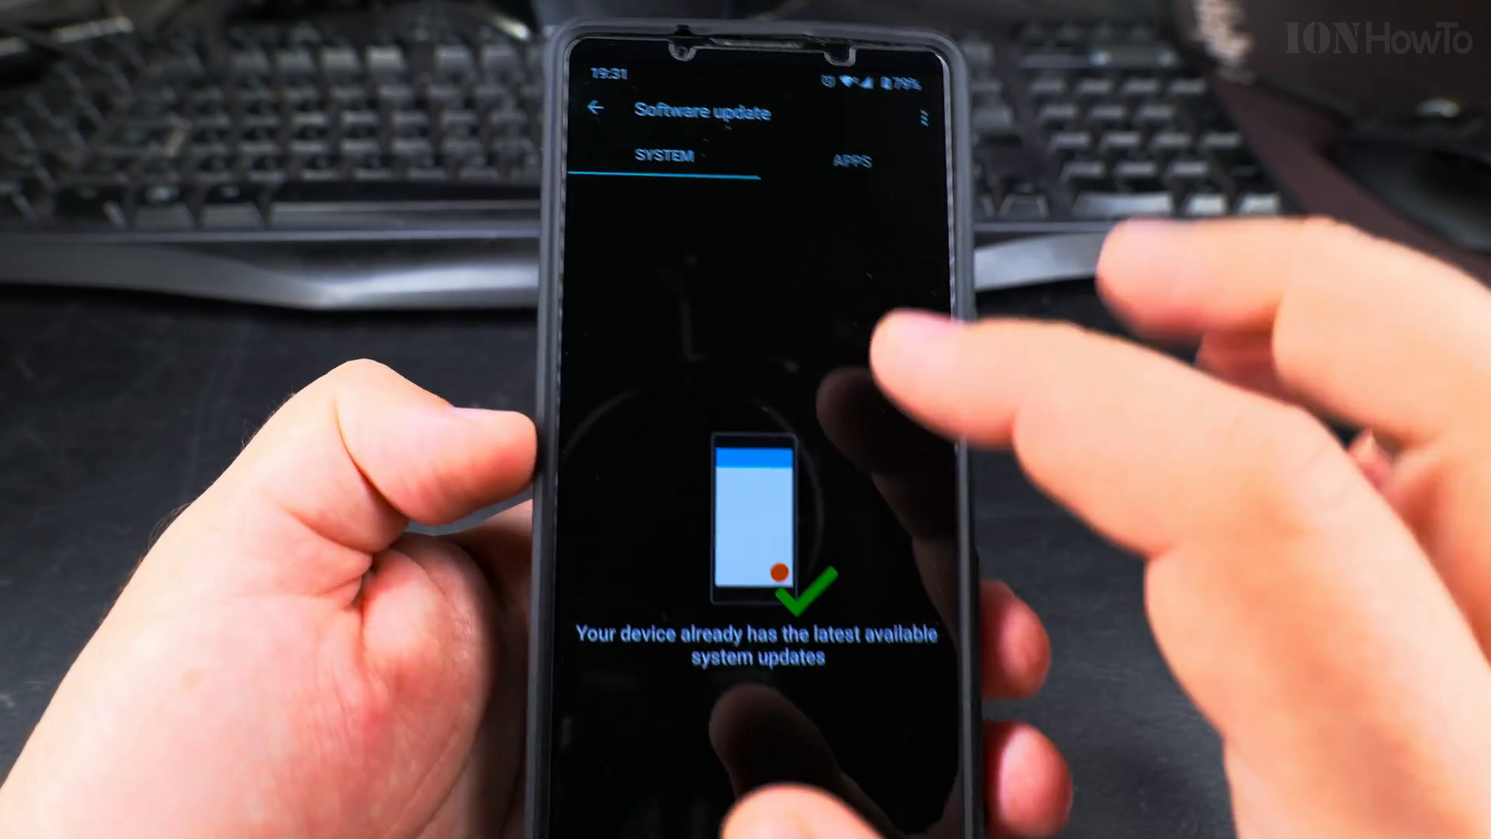
pyautogui.click(596, 107)
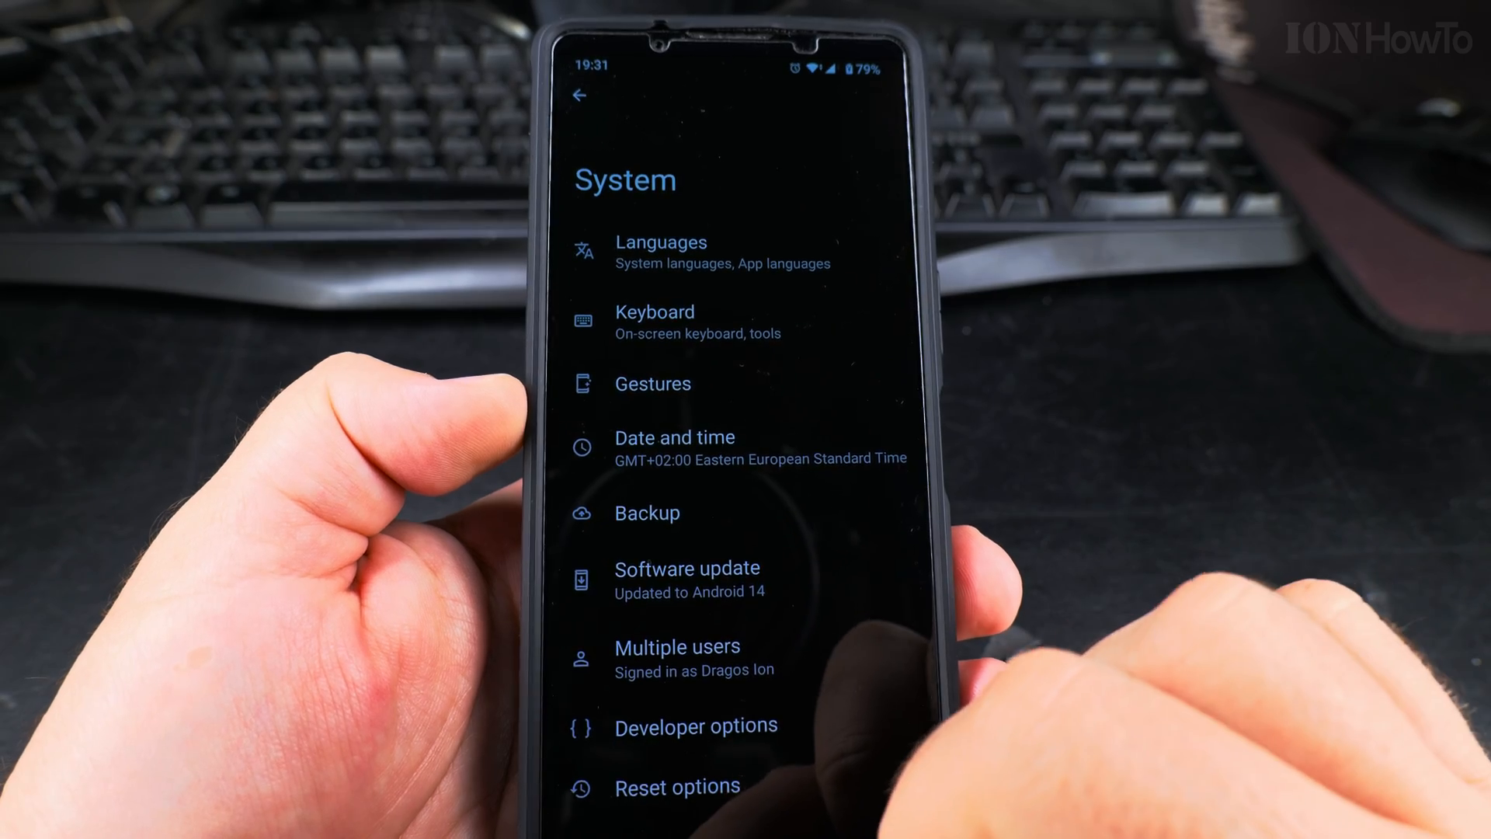
# - Back out to main Settings, briefly visit Google, then scroll to and enter Security
pyautogui.click(587, 96)
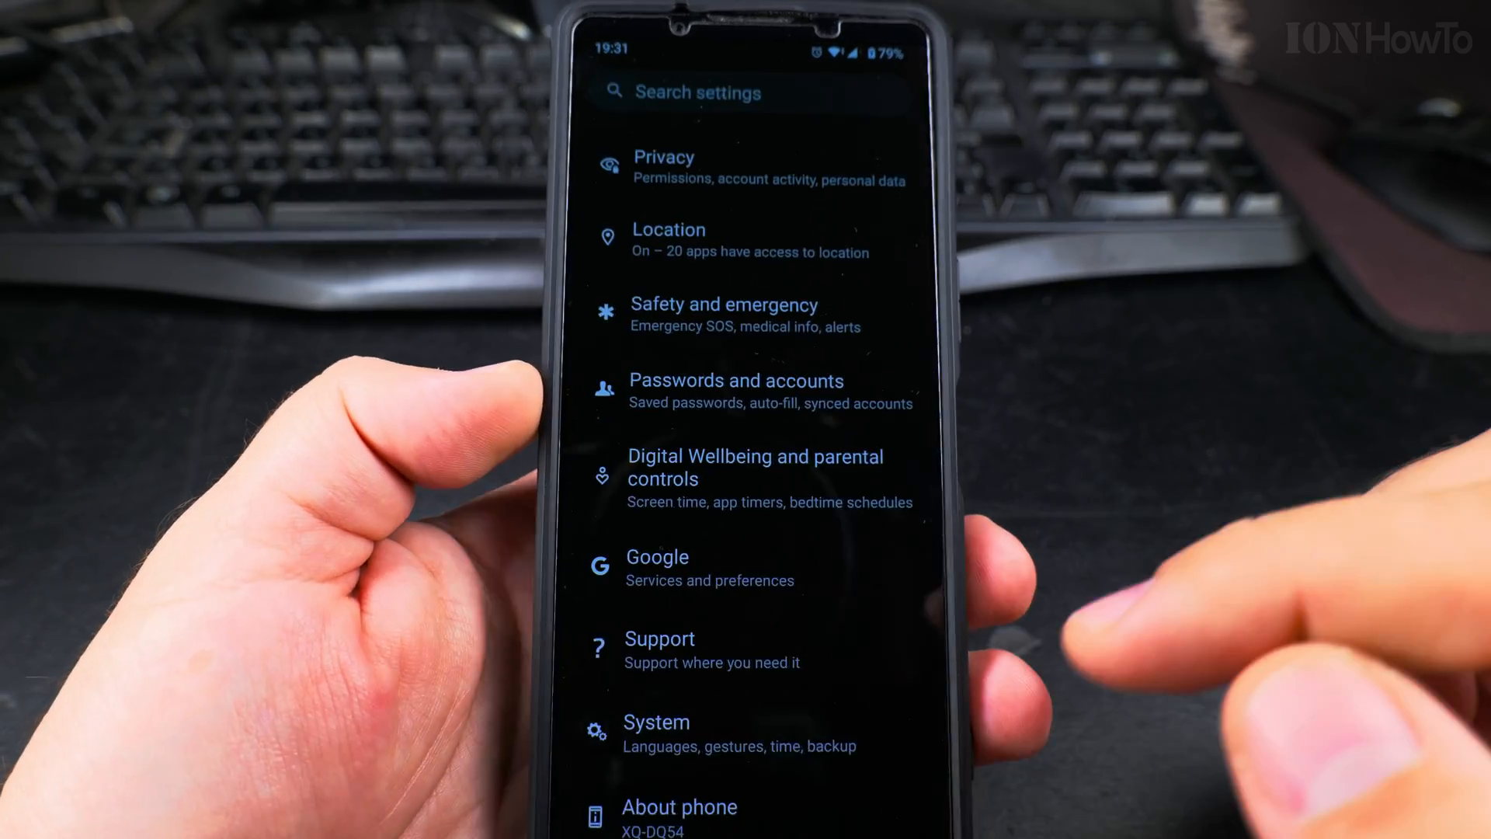
pyautogui.click(657, 569)
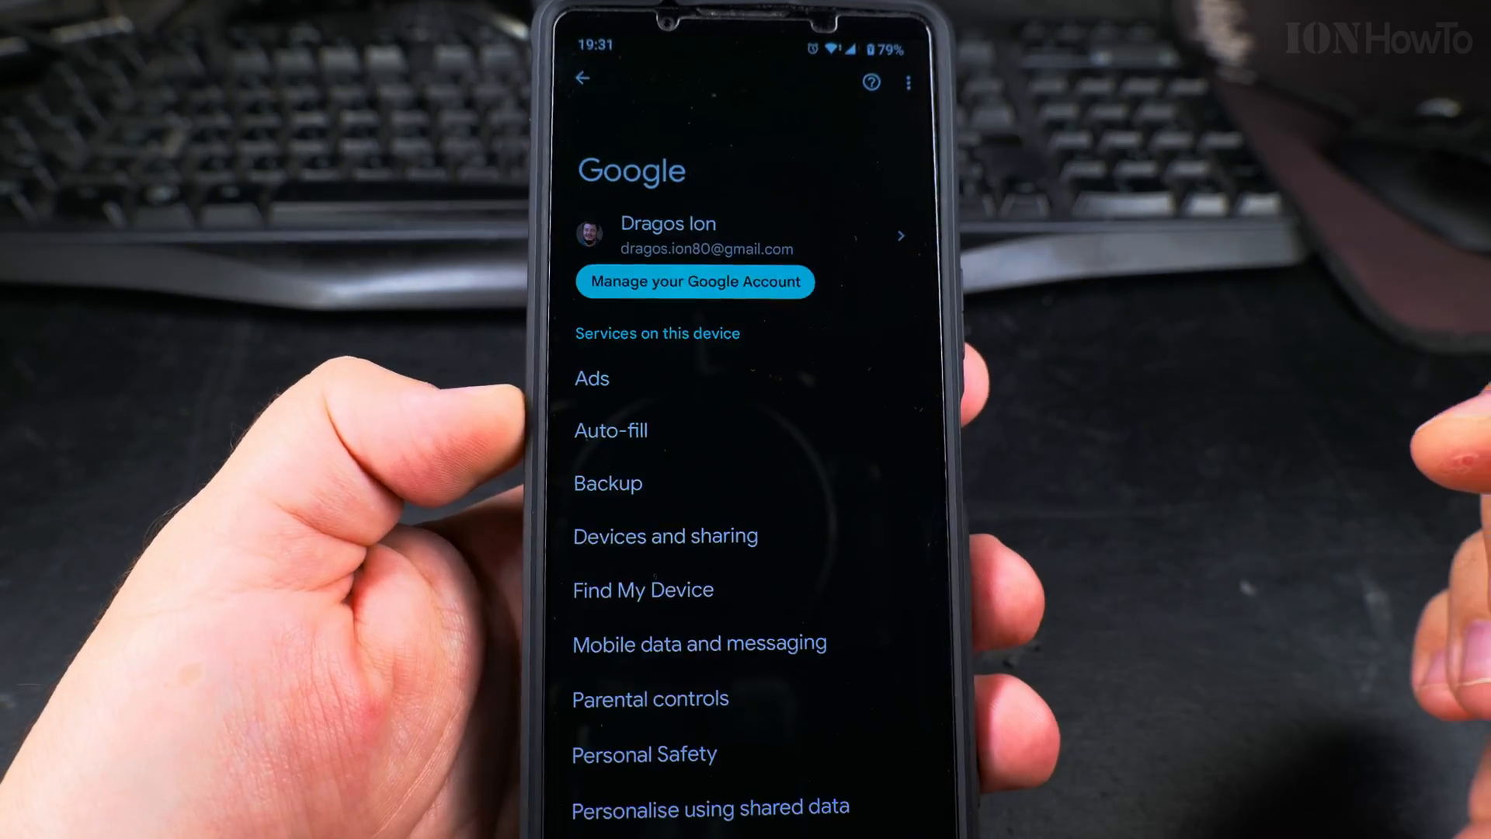
pyautogui.click(586, 80)
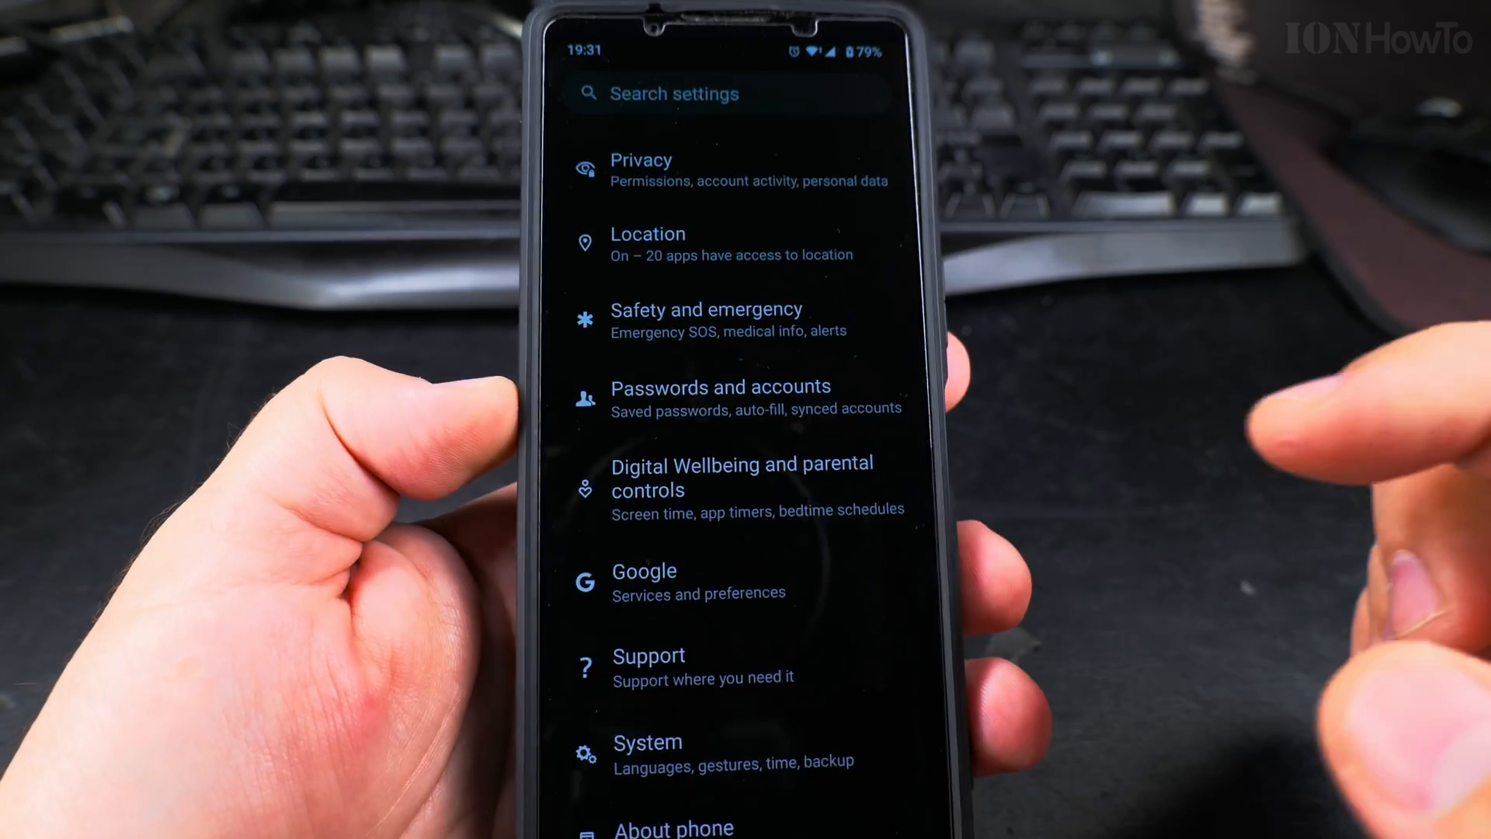
pyautogui.scroll(-3)
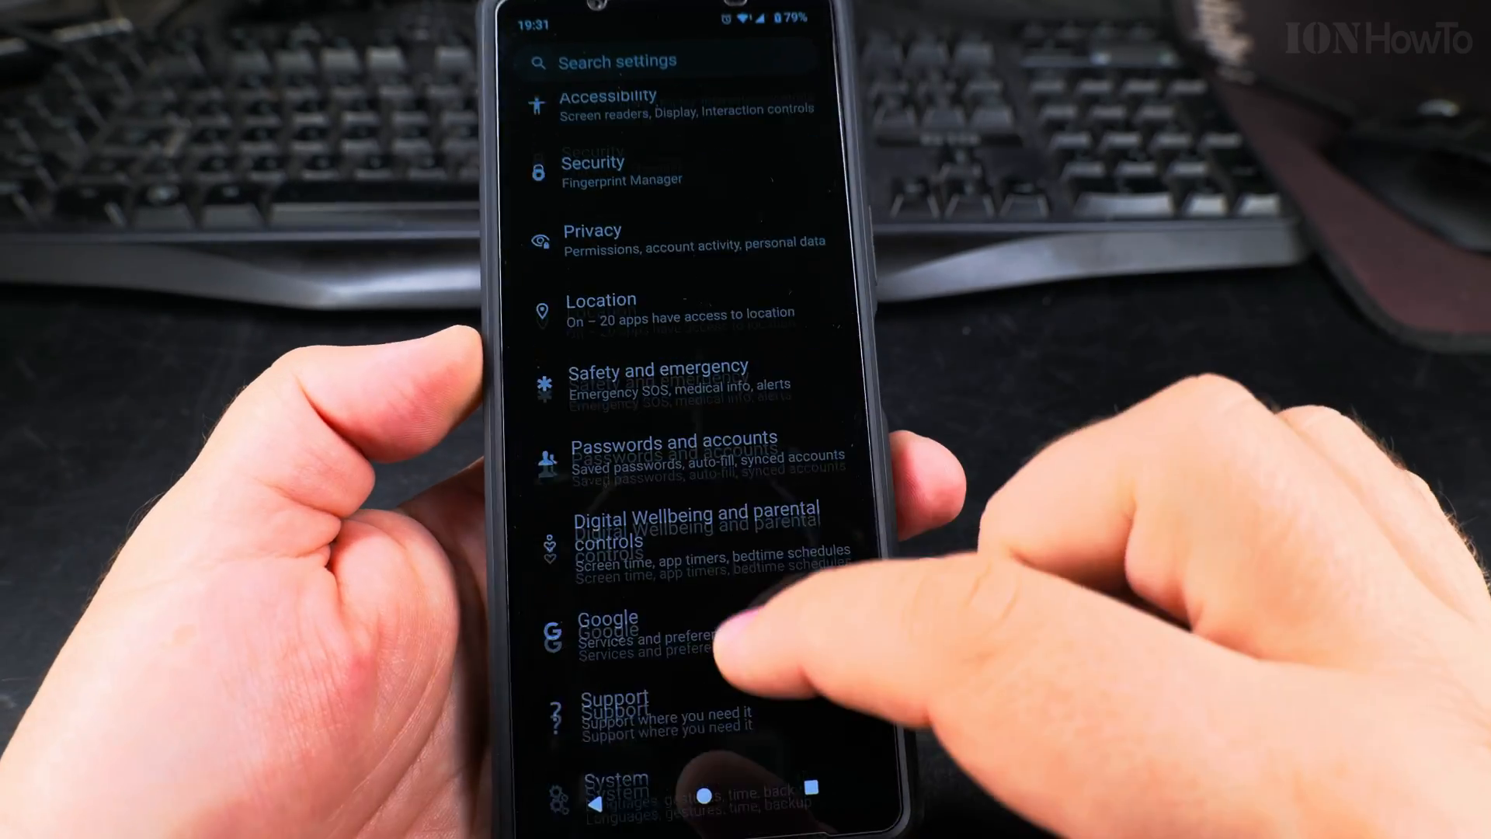
pyautogui.scroll(-3)
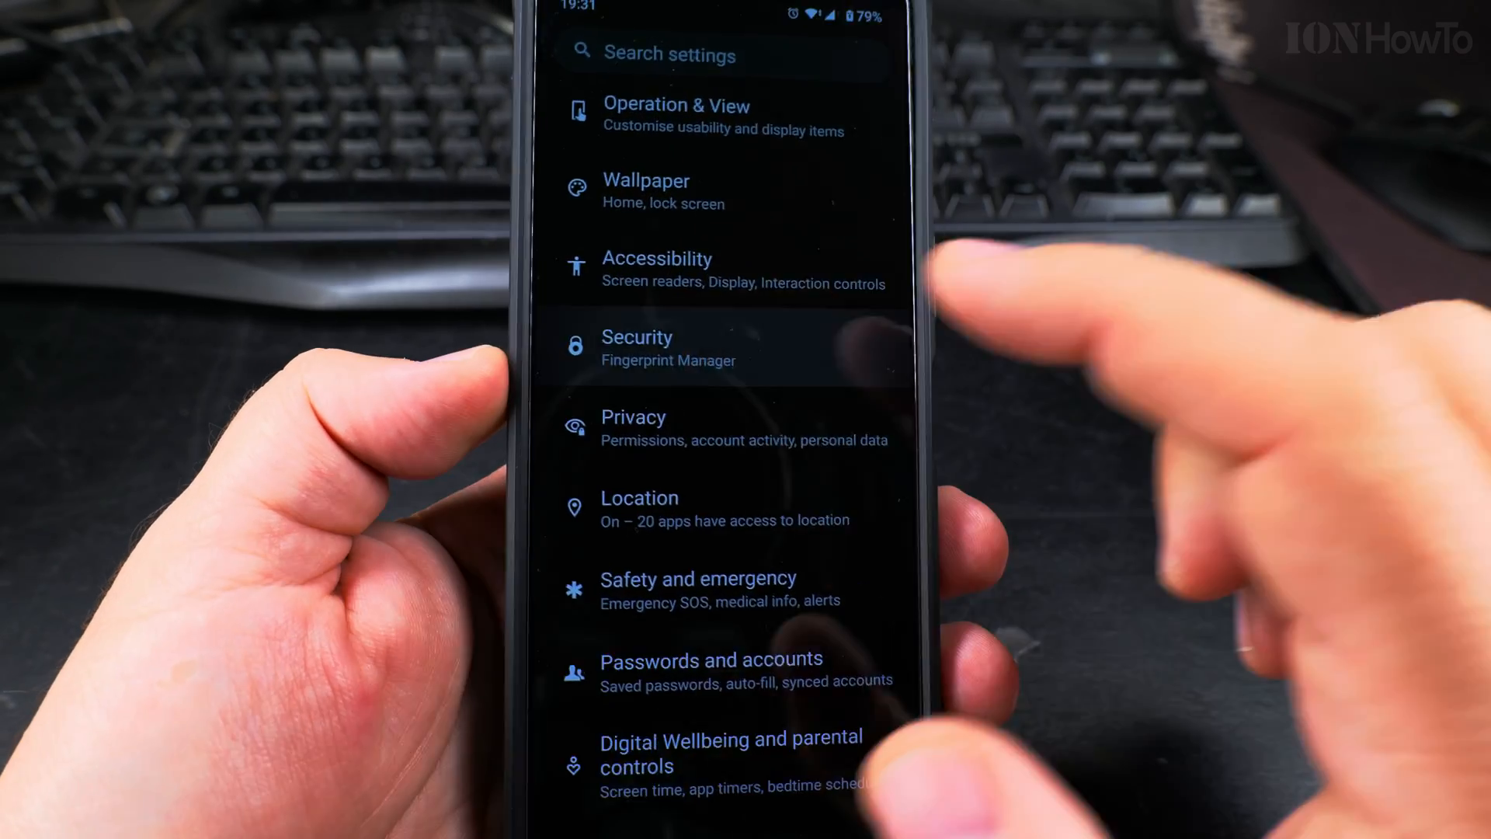
pyautogui.click(636, 347)
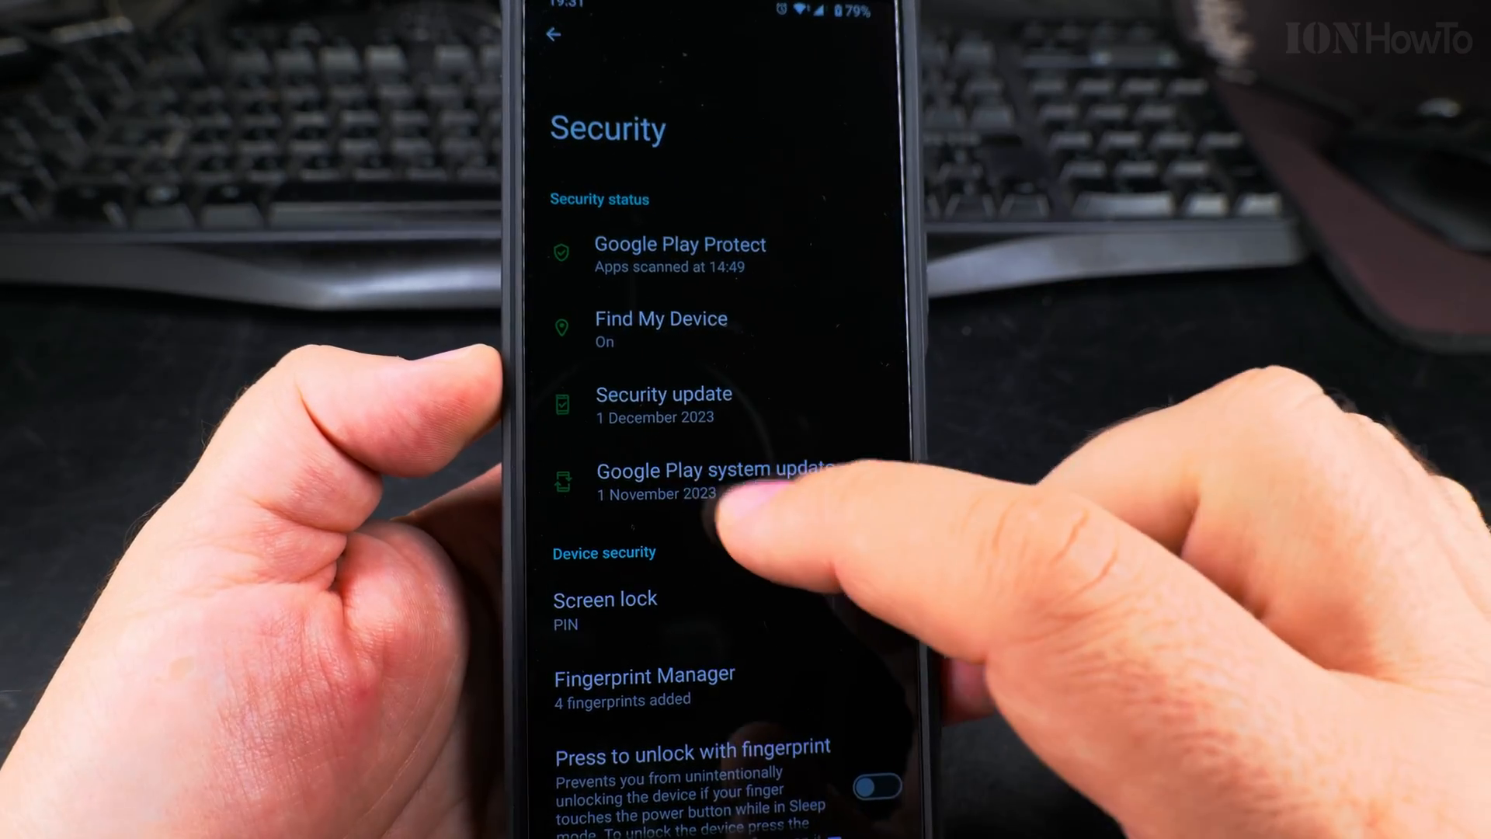
# - Check for a new Google Play system update from its 1 November 2023 details page
pyautogui.click(718, 480)
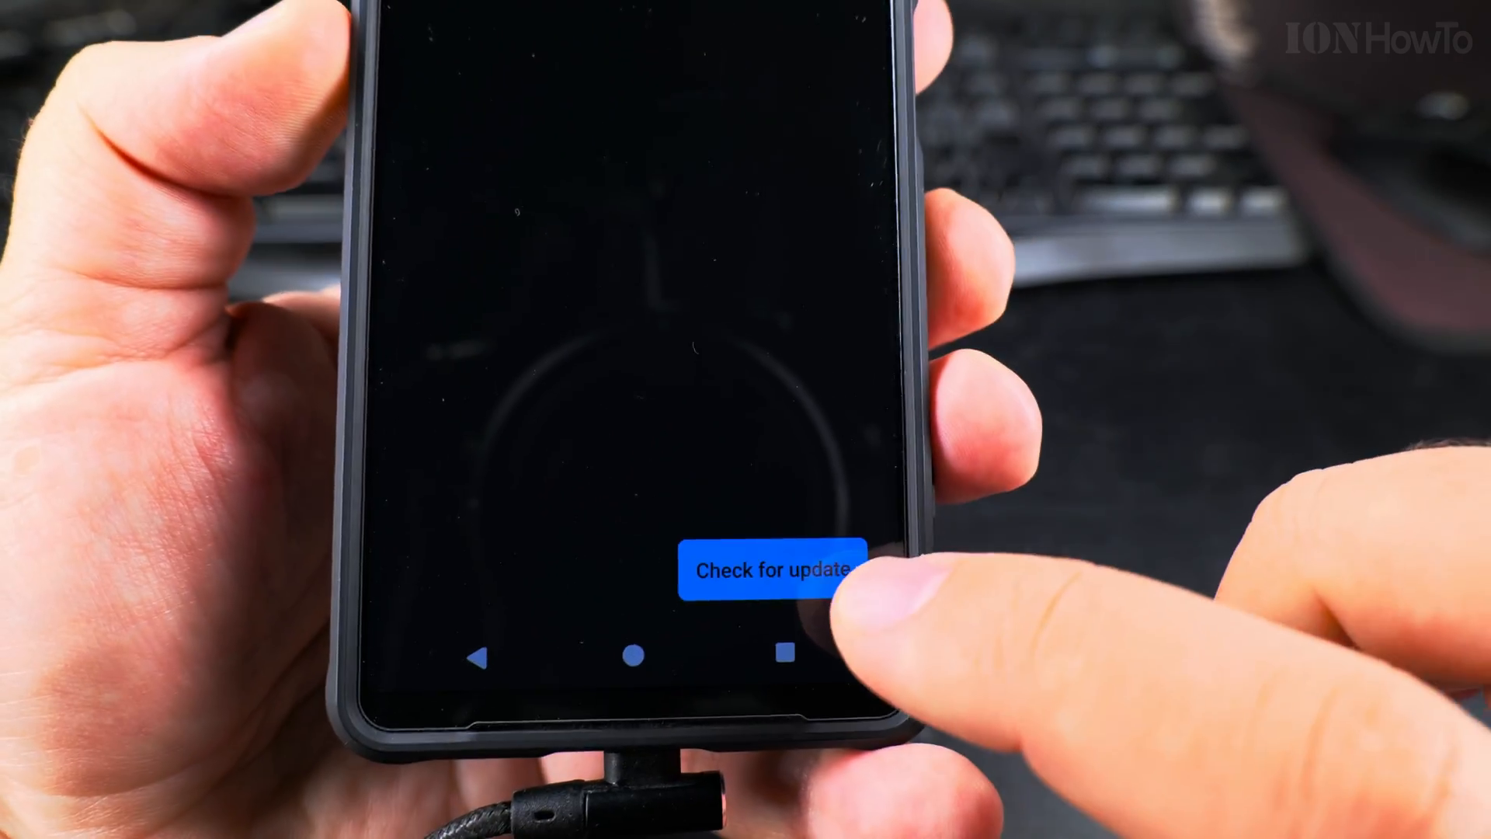
pyautogui.click(773, 570)
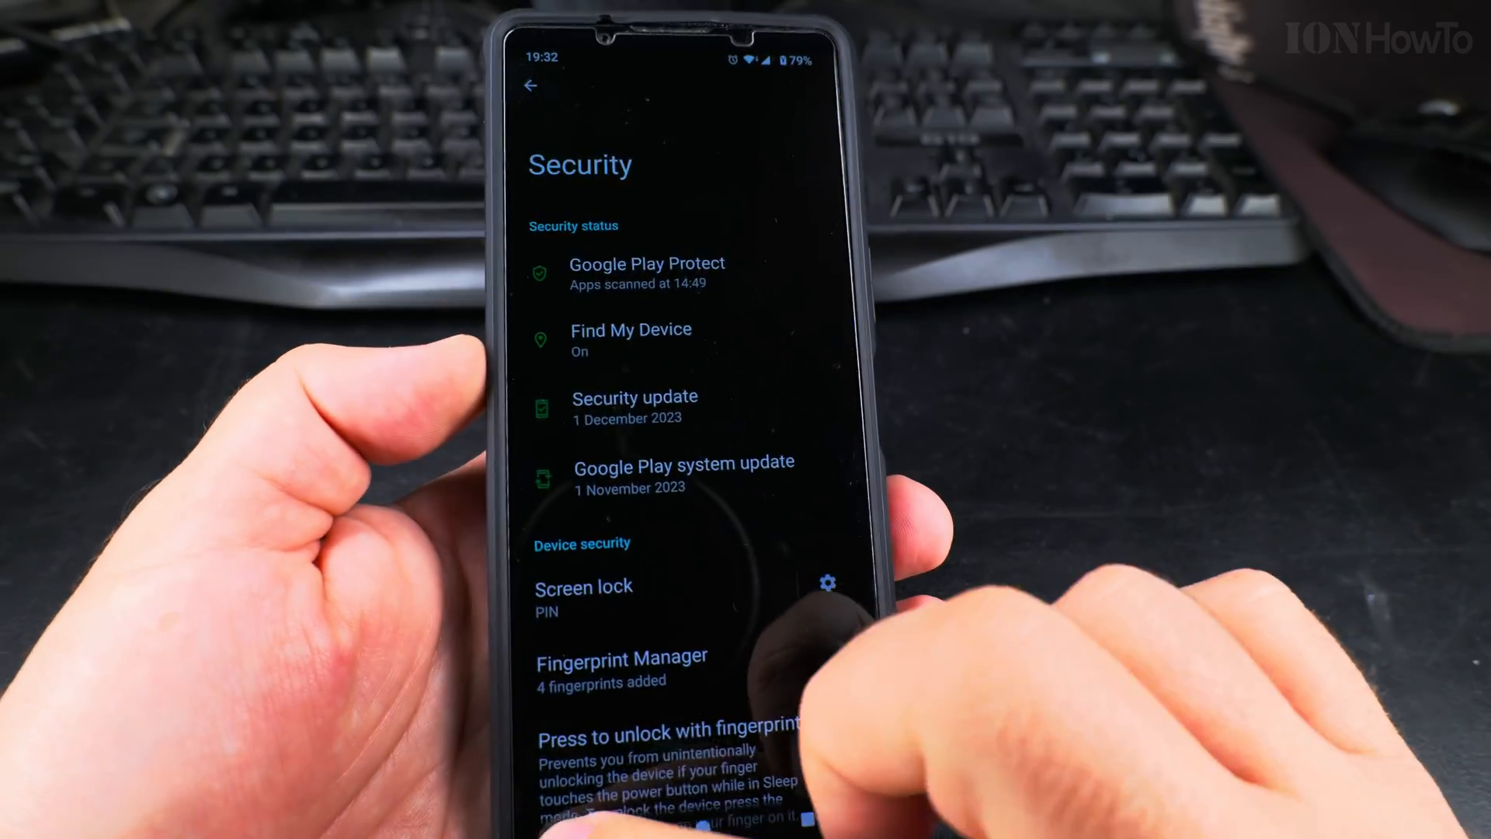
# - Leave Security and scroll the device information down toward the Android version 14 entry
pyautogui.click(531, 85)
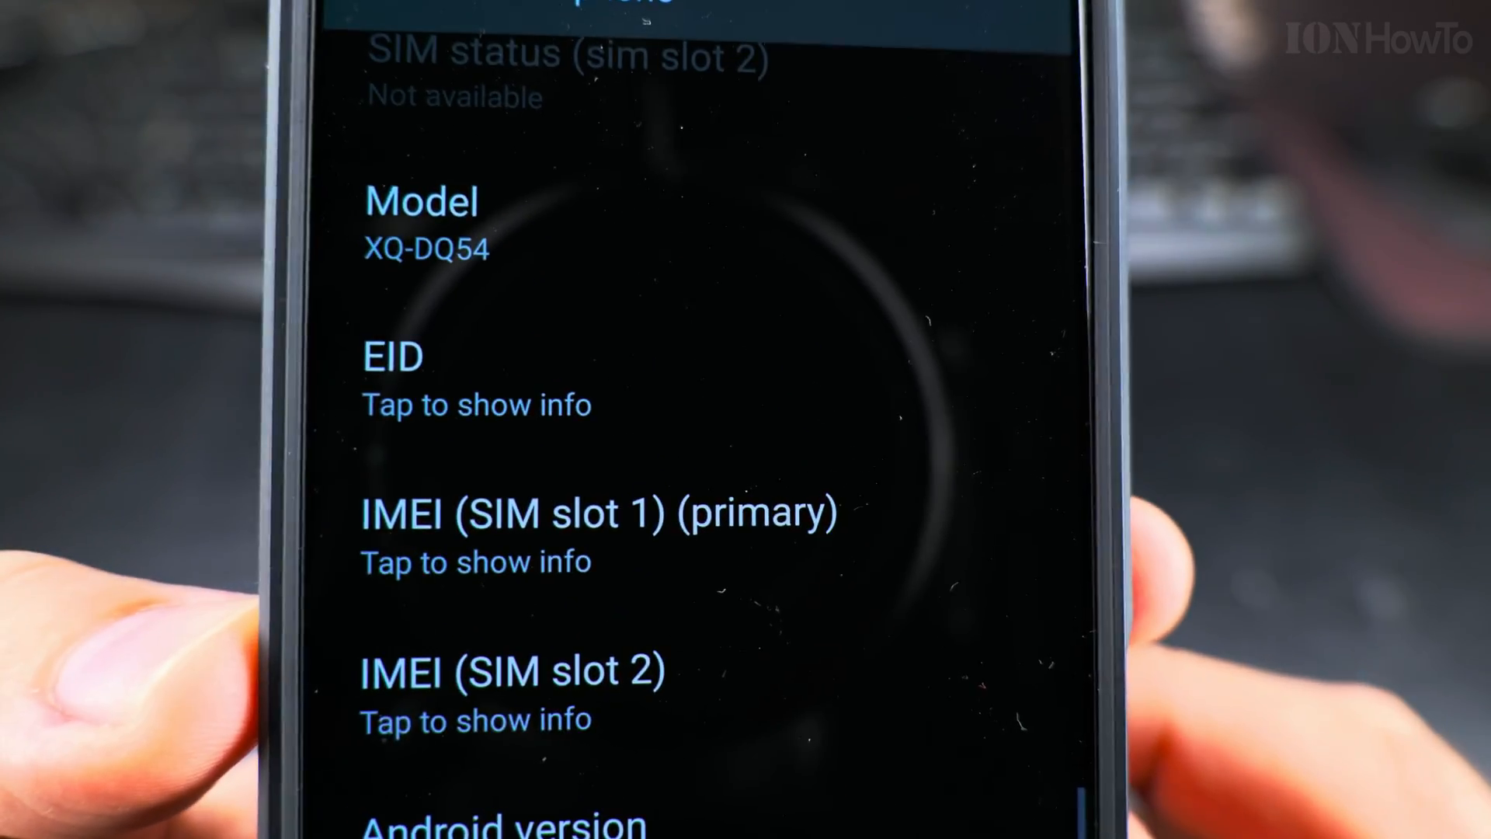
pyautogui.scroll(-3)
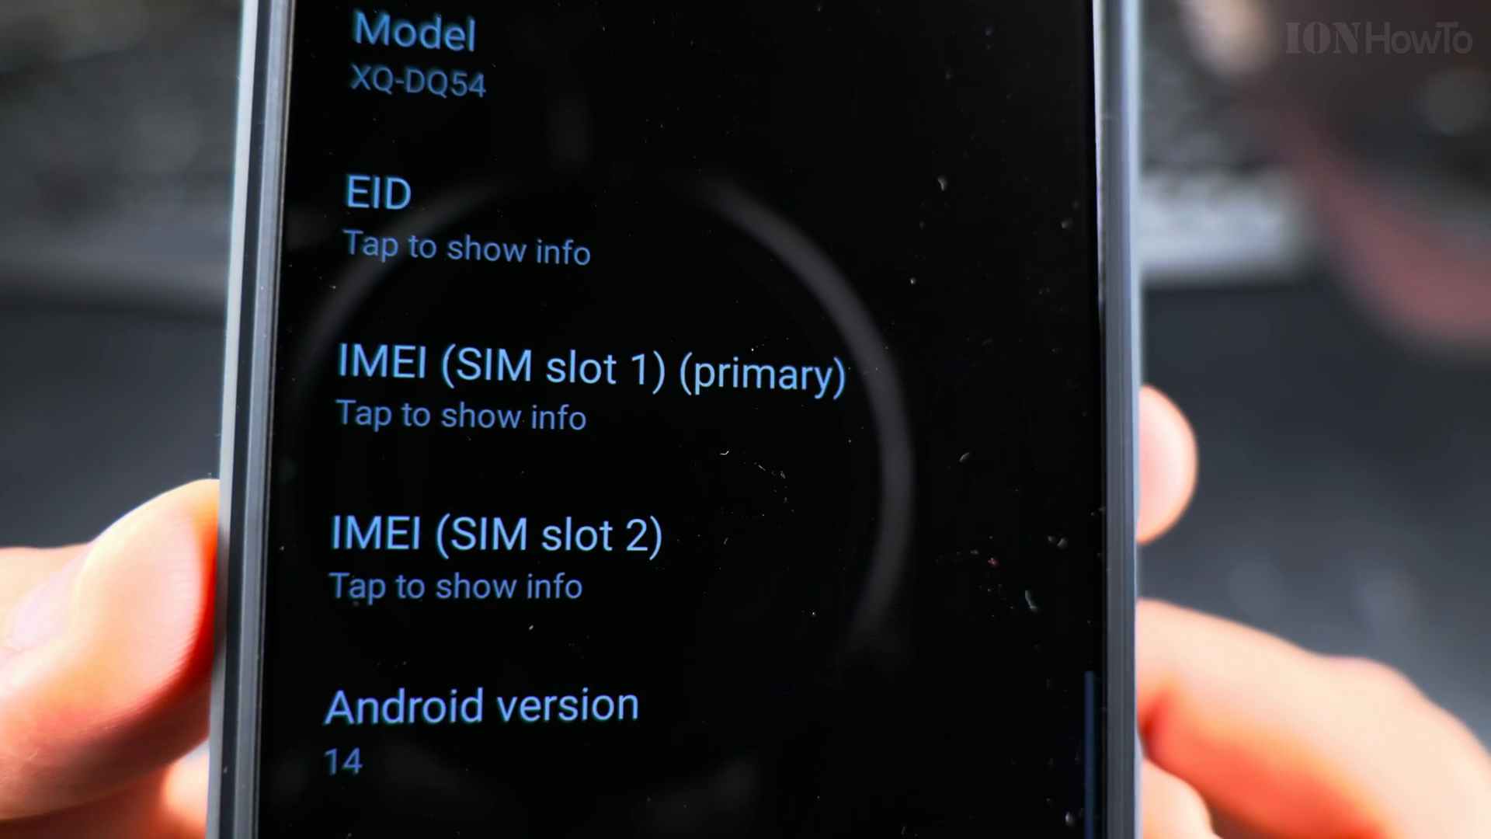
pyautogui.scroll(-3)
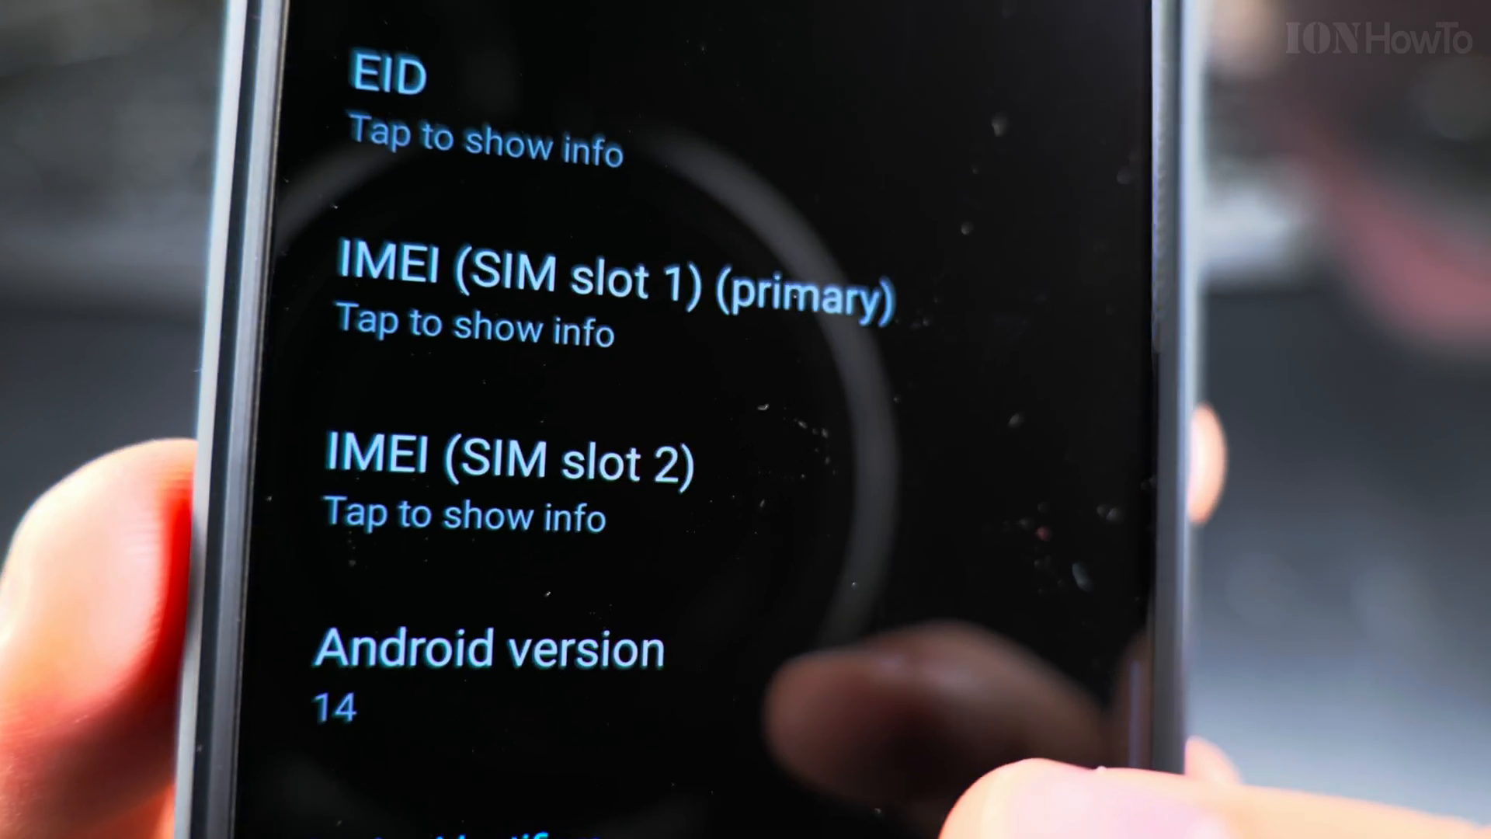
pyautogui.scroll(-3)
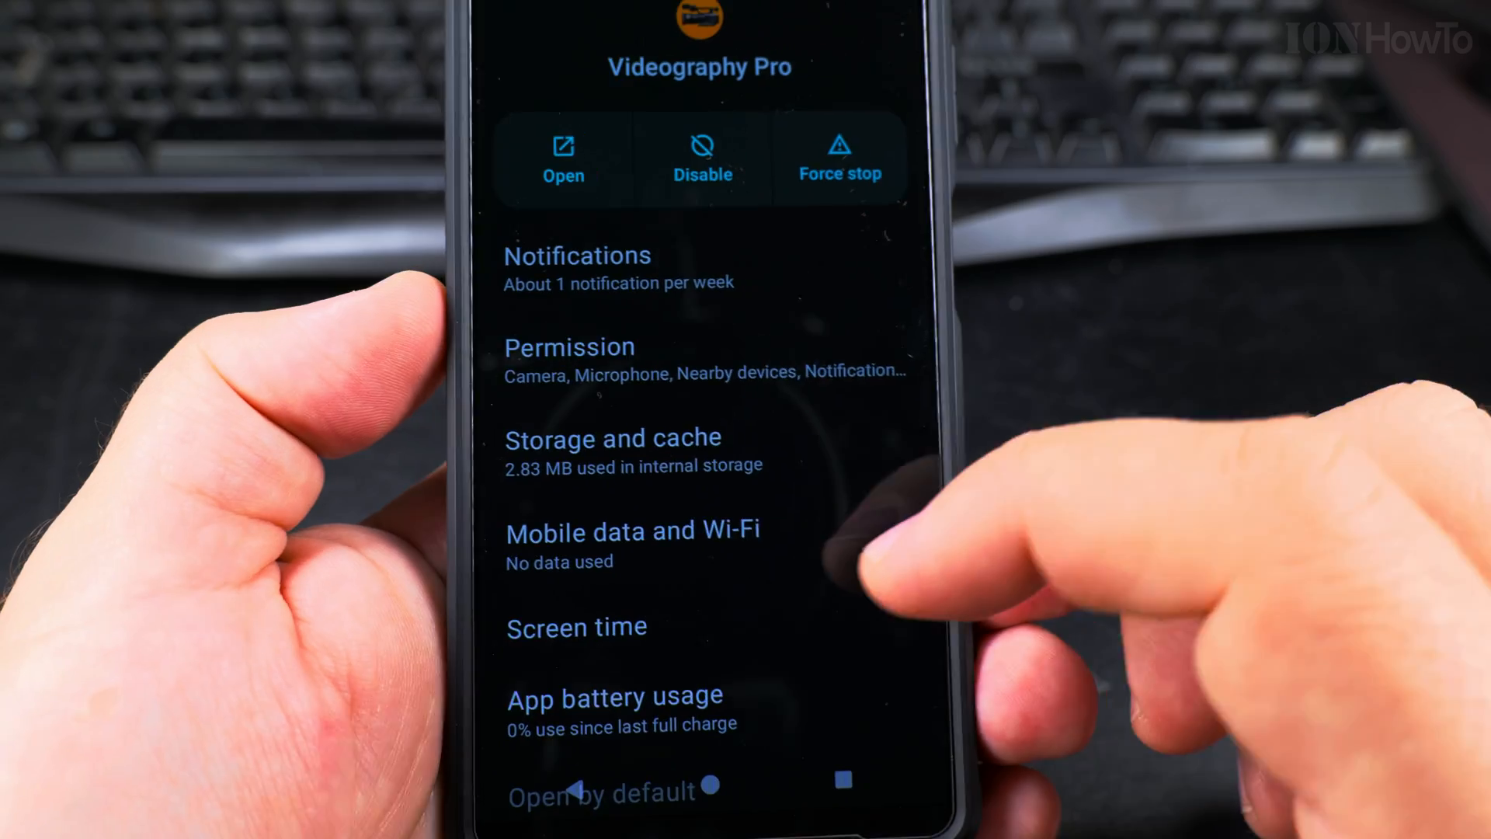
# - Scroll the Videography Pro app info down to version 1.4.1.A.0.18
pyautogui.scroll(-3)
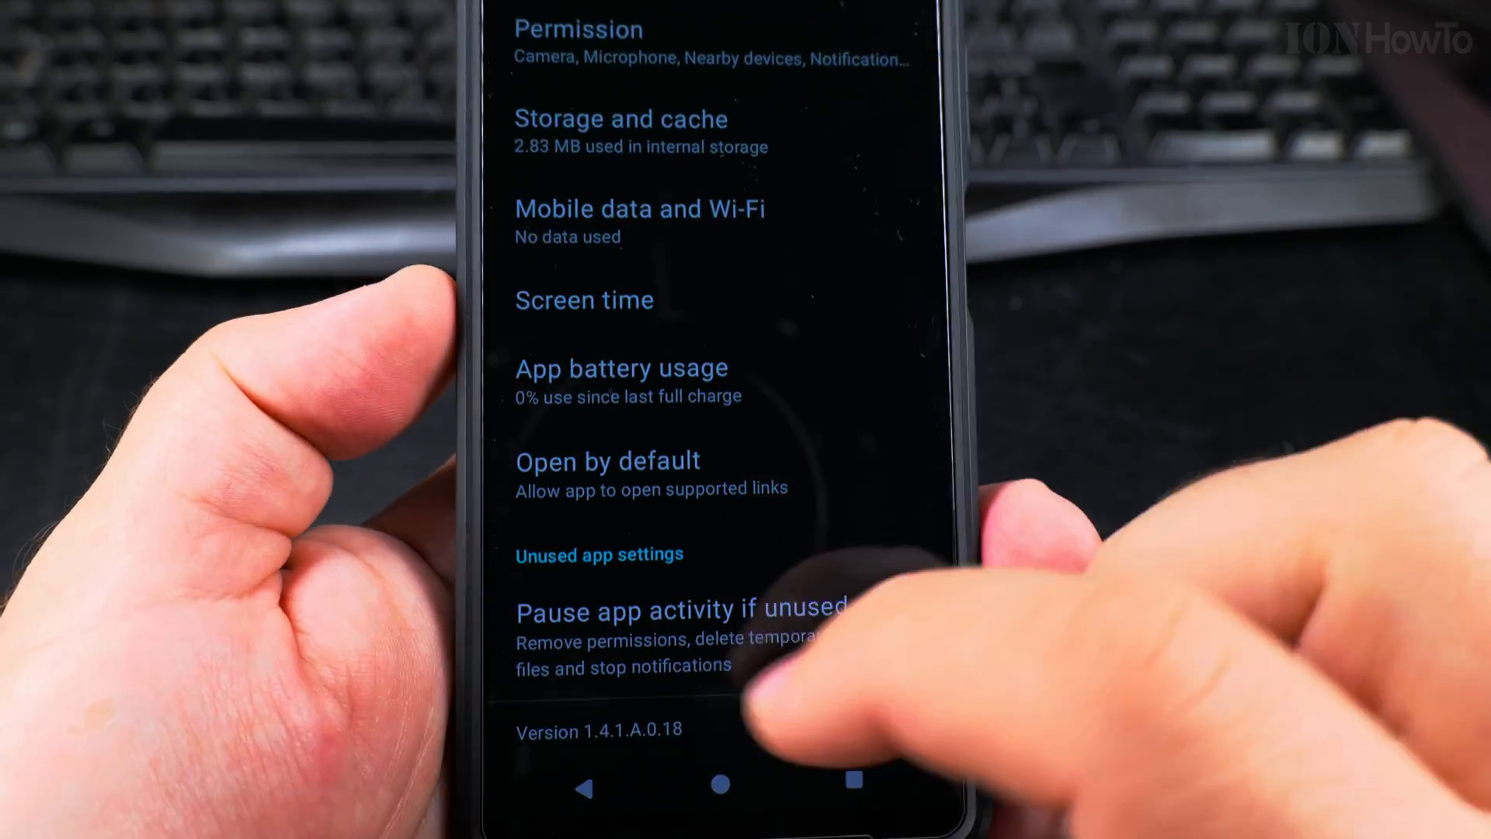